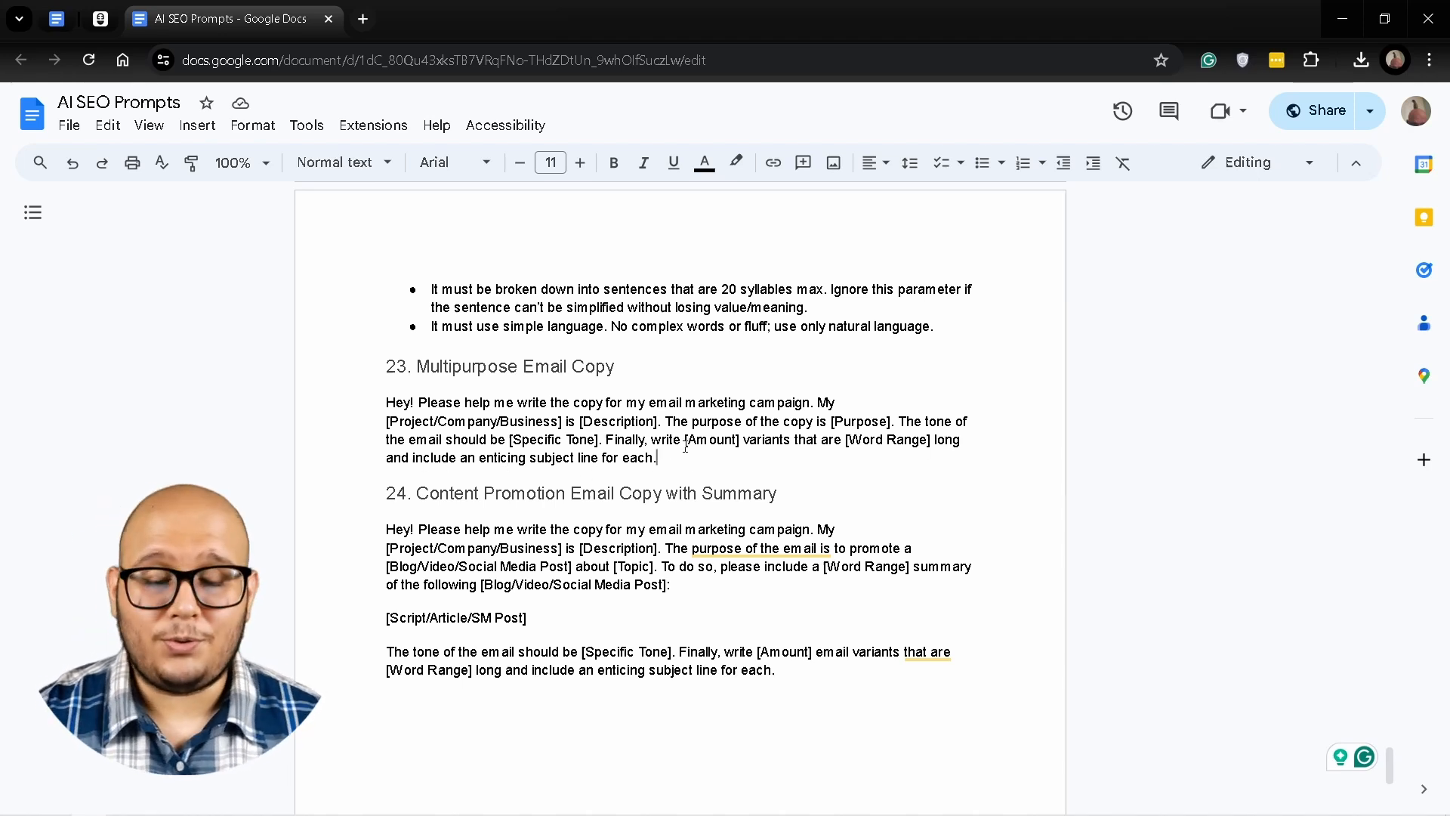
- Select and copy the full Multipurpose Email Copy prompt (prompt 23) from Google Docs
{"action": "double_click", "coordinate": [638, 458]}
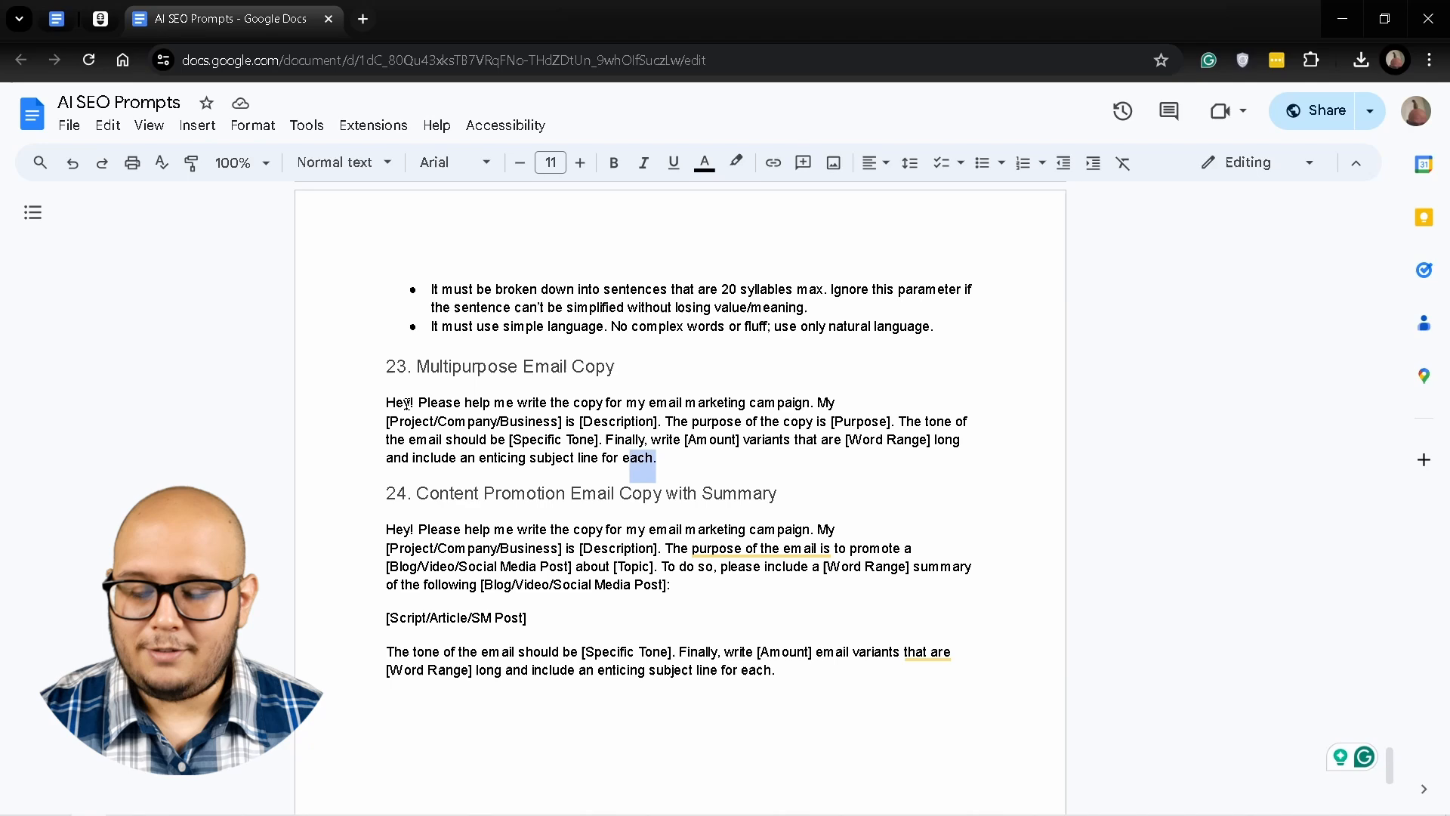
{"action": "key", "text": "alt+tab"}
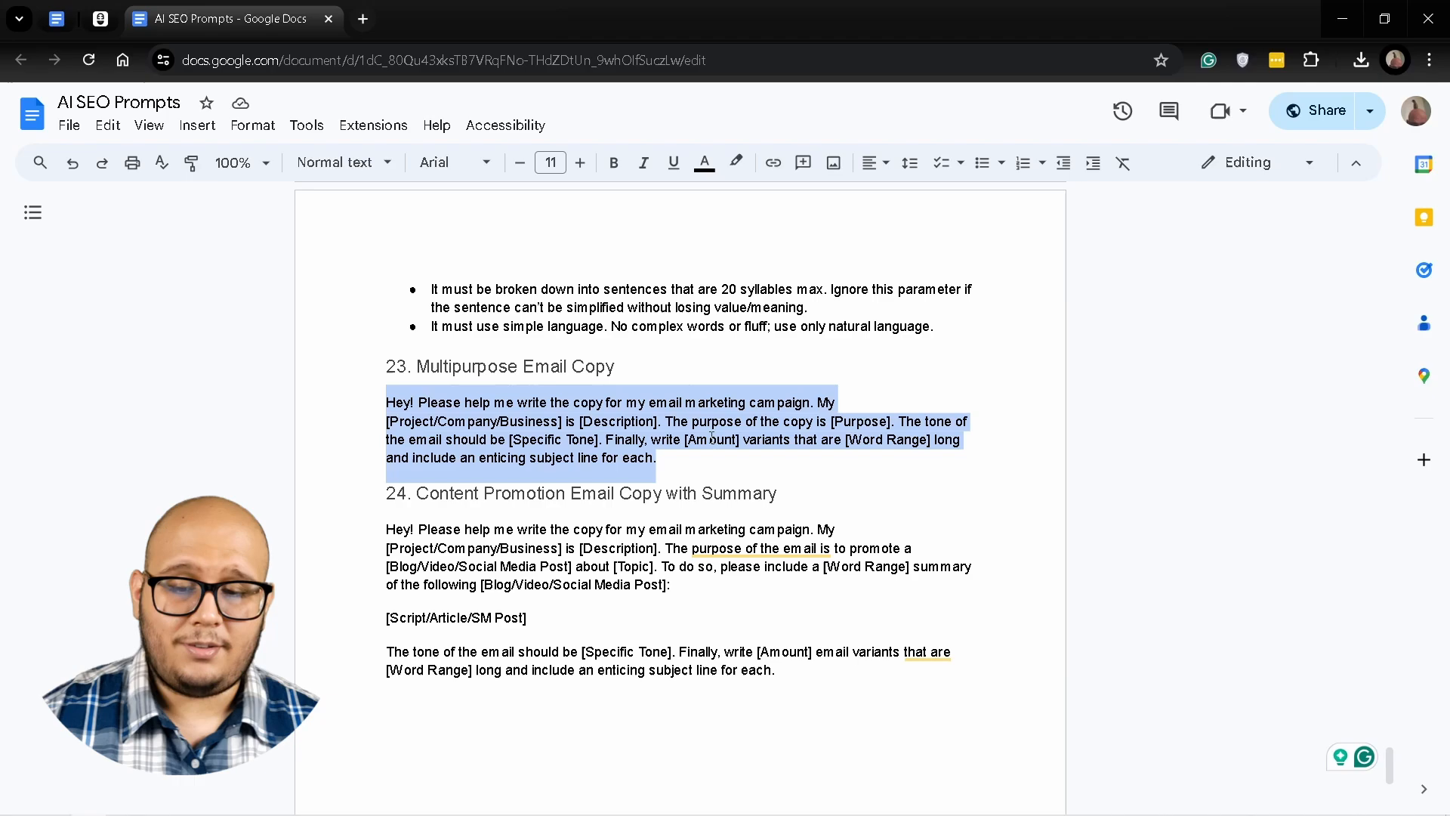
{"action": "left_click", "coordinate": [111, 18]}
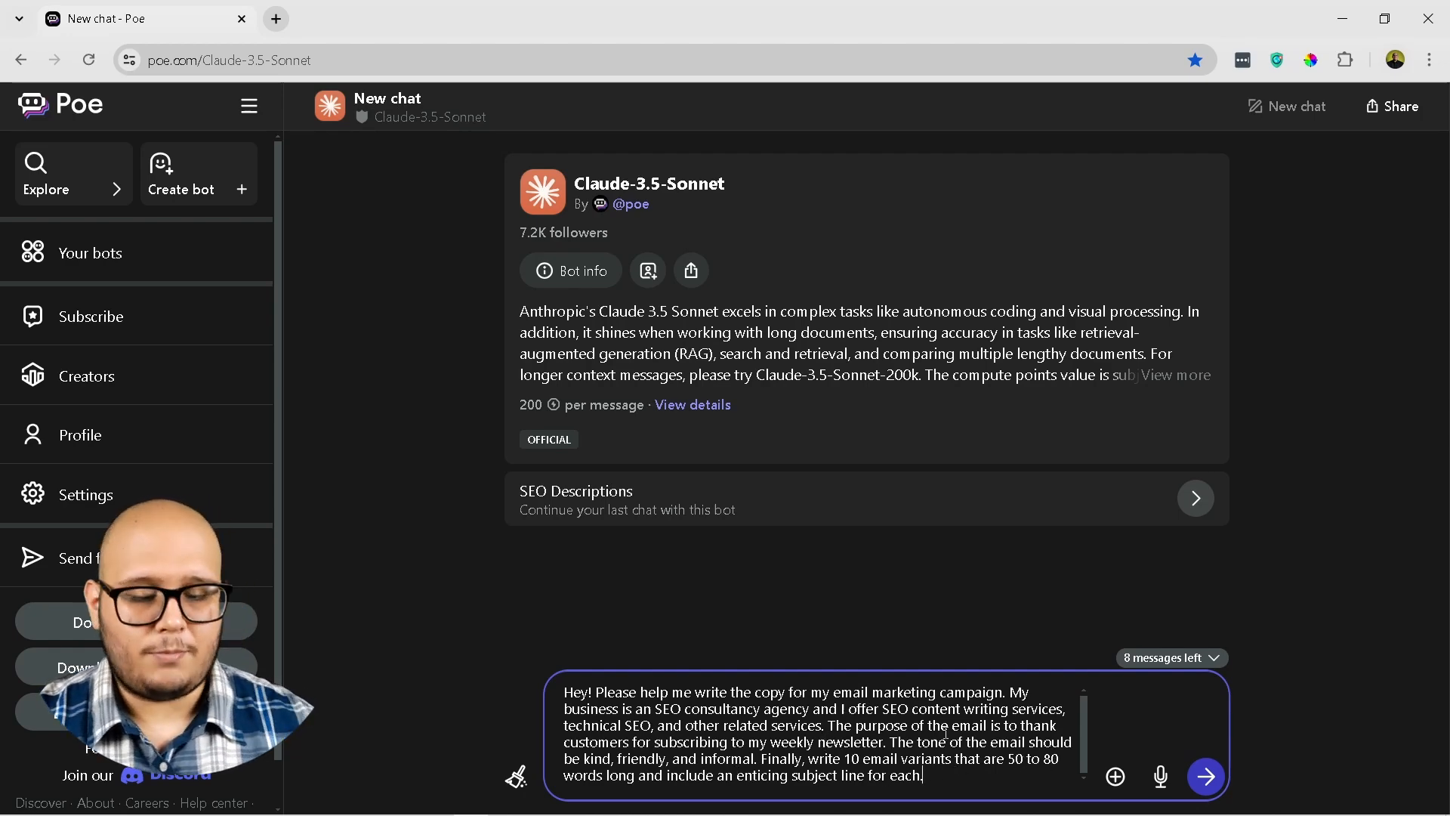
- Send Claude-3.5-Sonnet the SEO agency prompt for 10 friendly 50–80 word thank-you emails
{"action": "left_click", "coordinate": [1204, 775]}
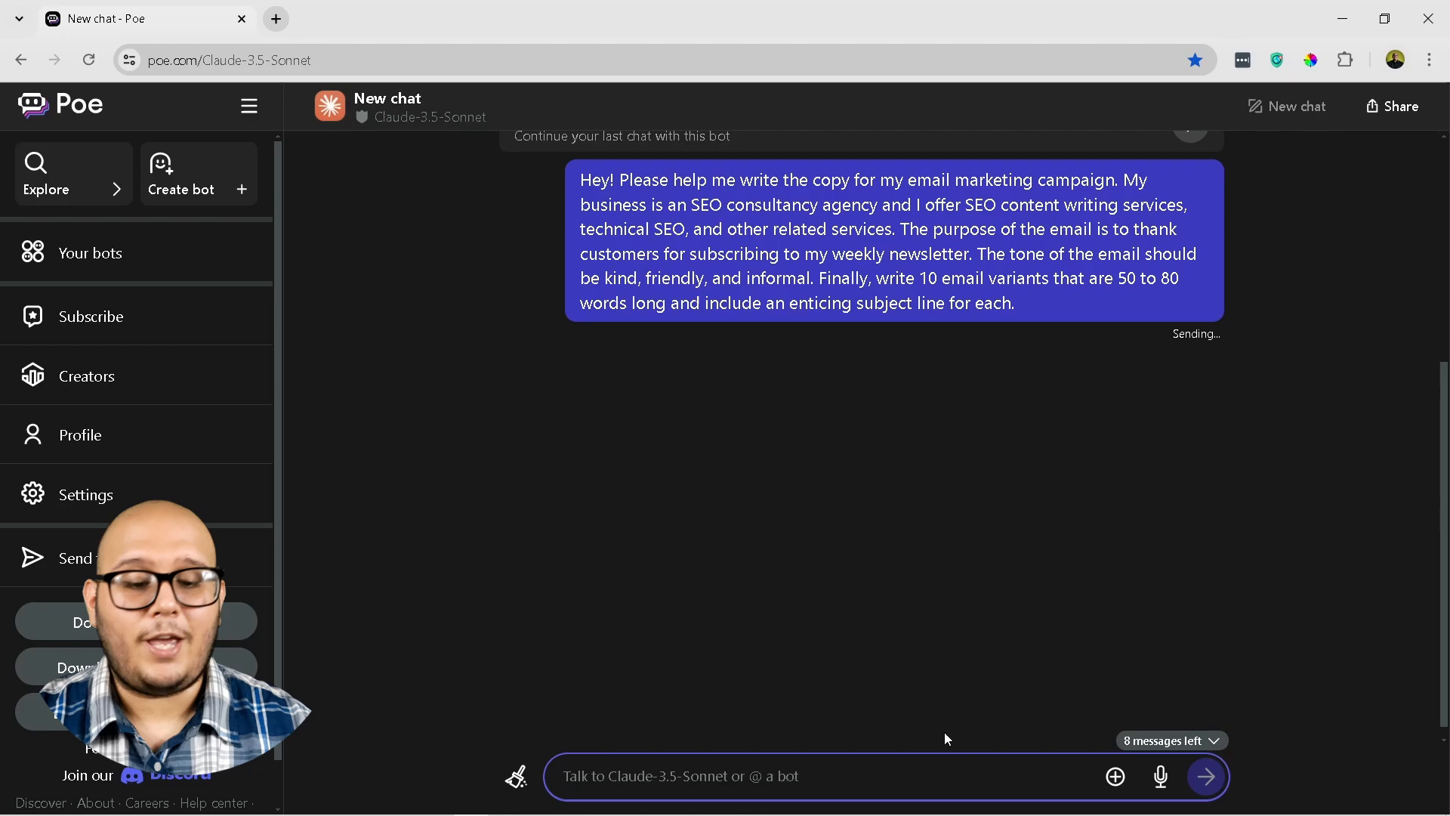
{"action": "mouse_move", "coordinate": [994, 630]}
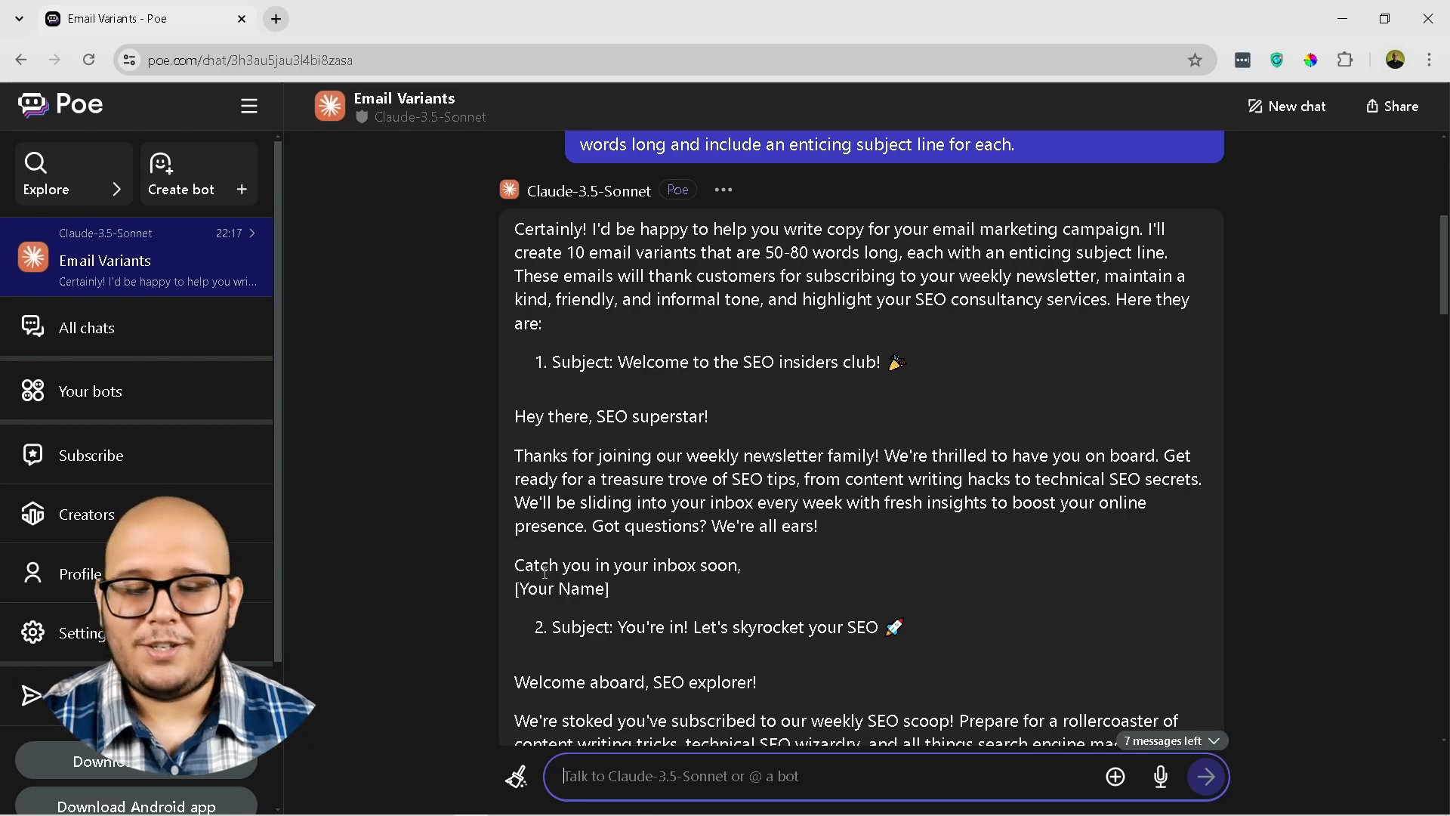
- Scroll through Claude's ten subscriber thank-you email variants and their subject lines
{"action": "scroll", "scroll_direction": "down", "scroll_amount": 3}
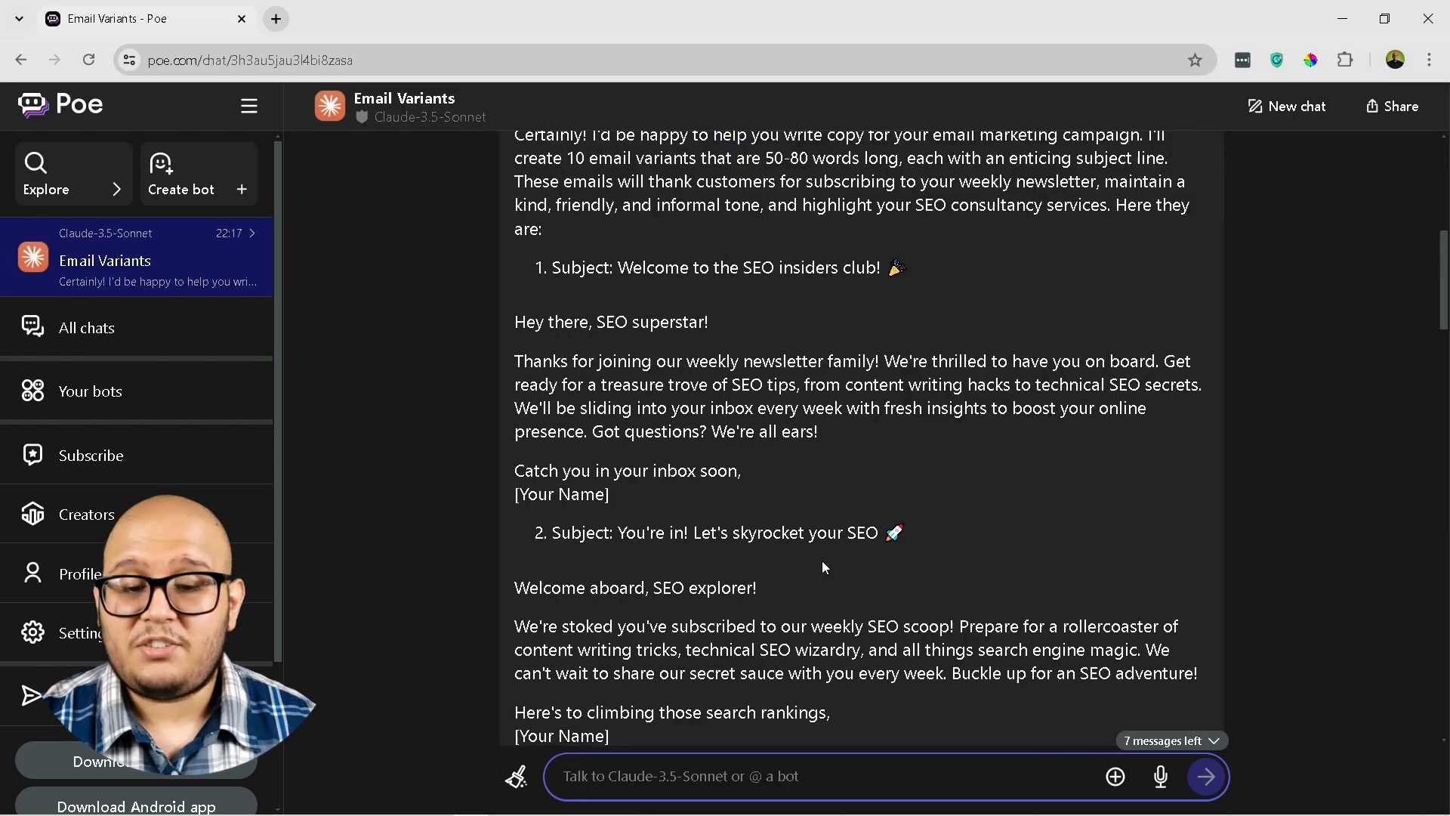
{"action": "scroll", "scroll_direction": "down", "scroll_amount": 3}
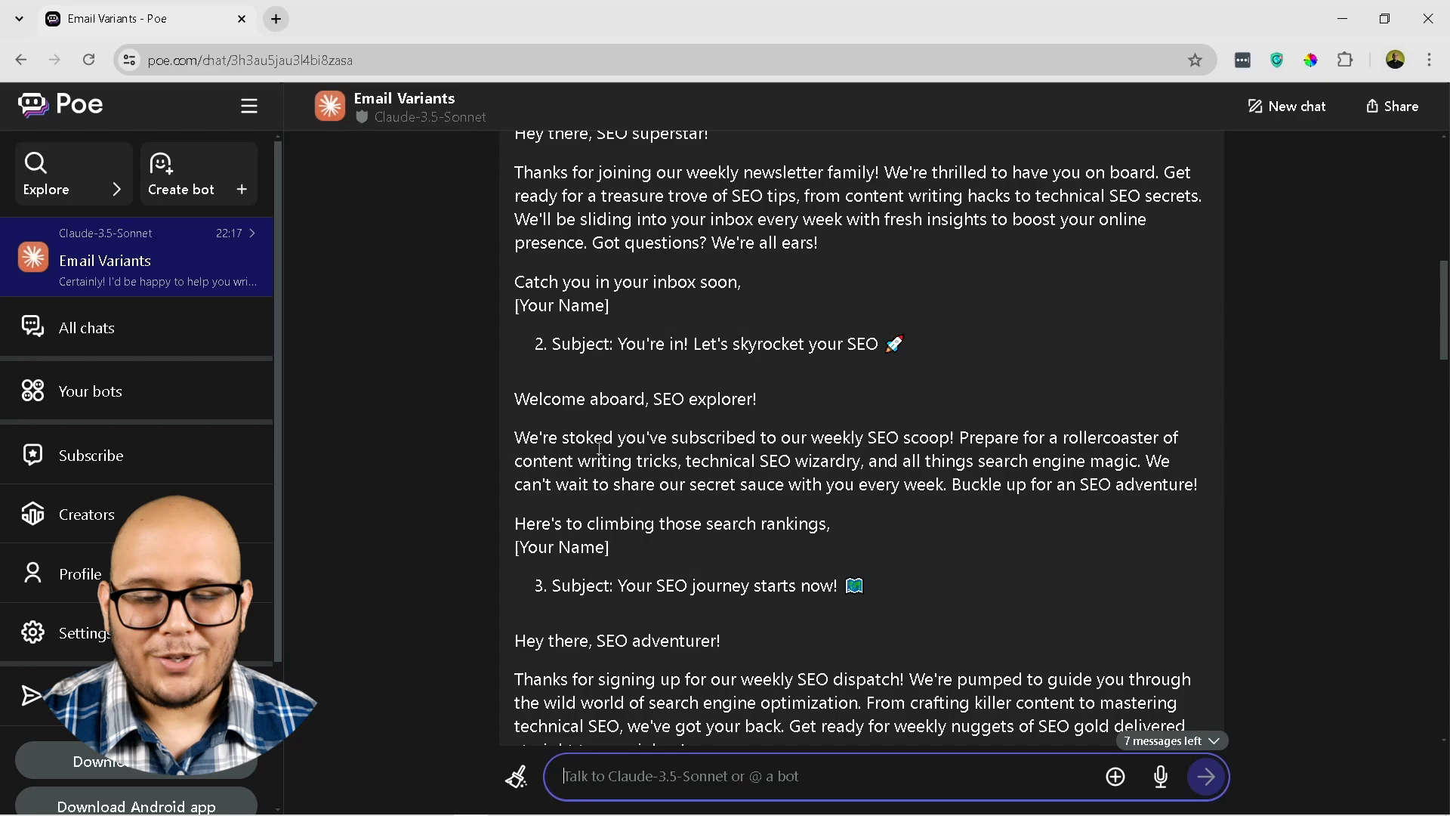
{"action": "scroll", "scroll_direction": "down", "scroll_amount": 3}
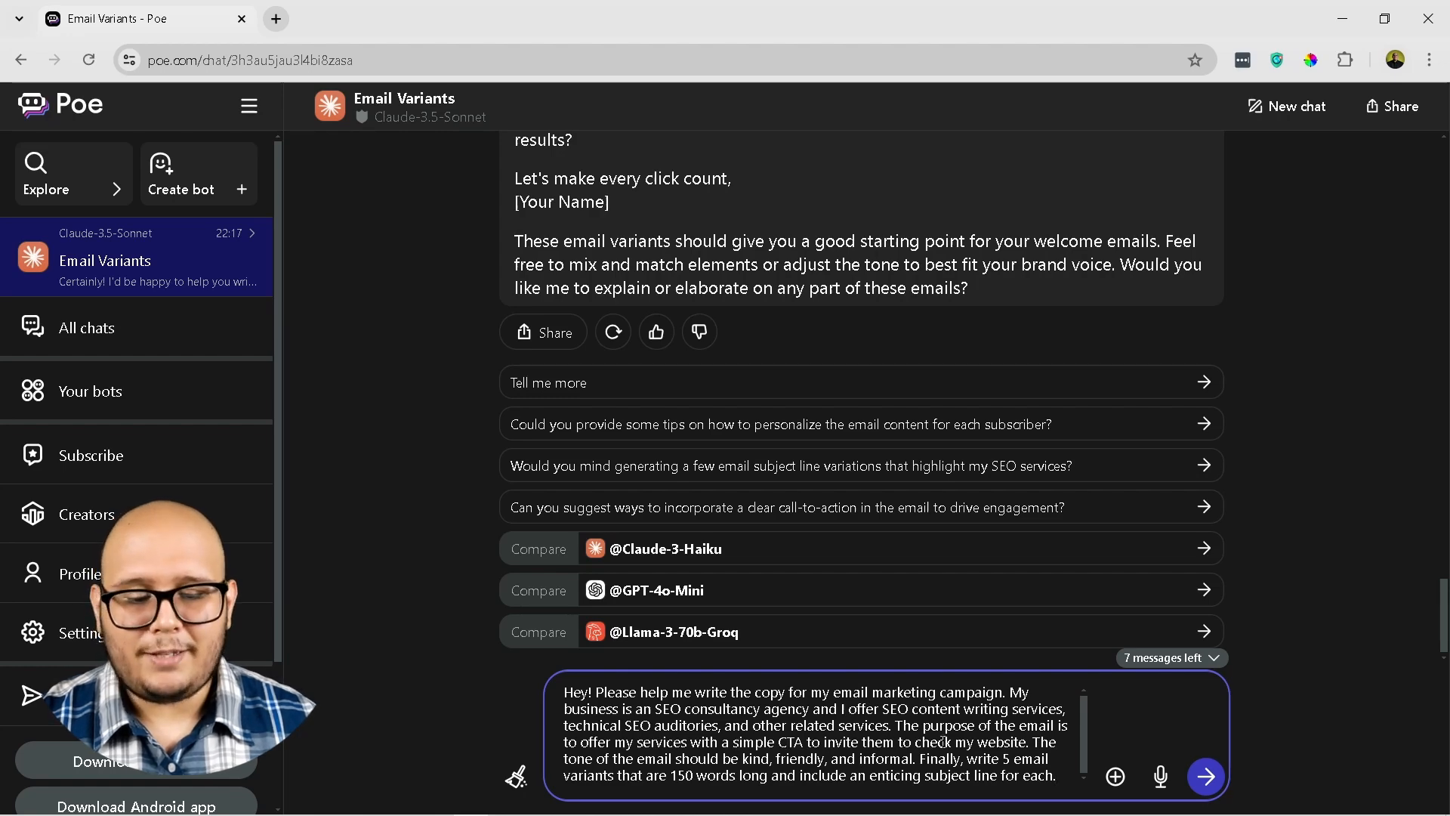
- Send the prompt for five 150-word SEO services emails with a website CTA and review the reply
{"action": "left_click", "coordinate": [1204, 775]}
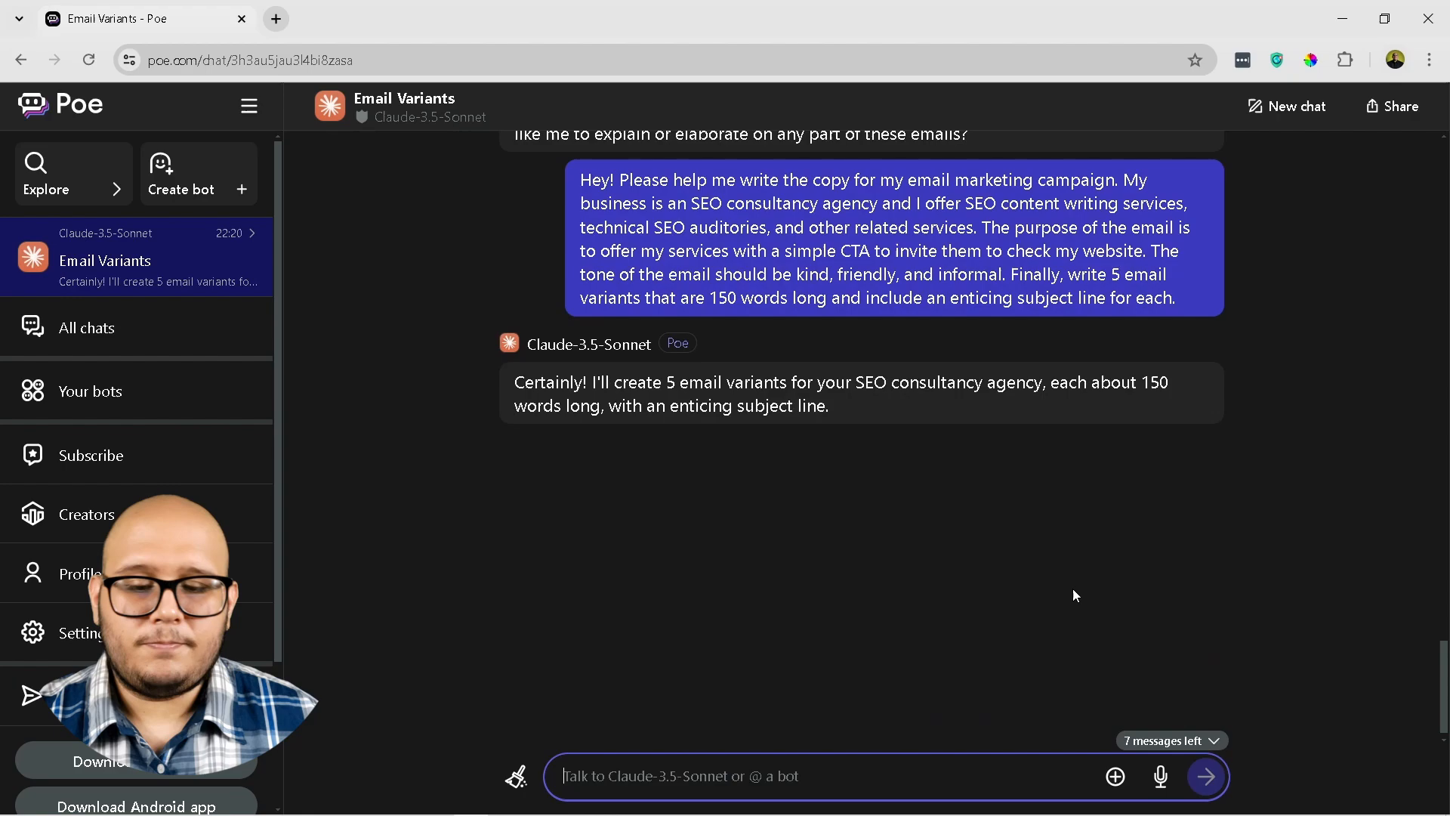
{"action": "scroll", "scroll_direction": "down", "scroll_amount": 3}
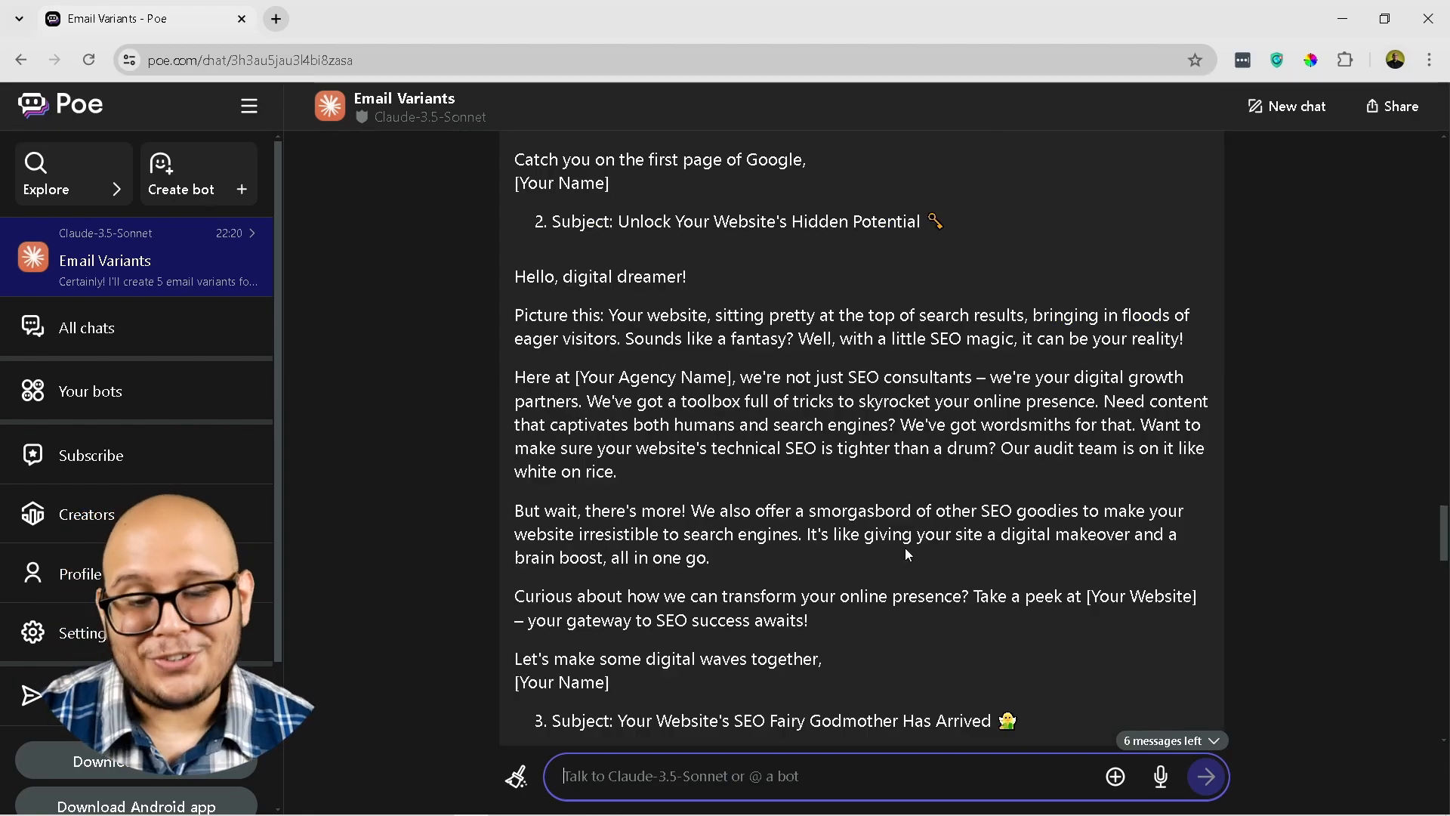
{"action": "mouse_move", "coordinate": [830, 545]}
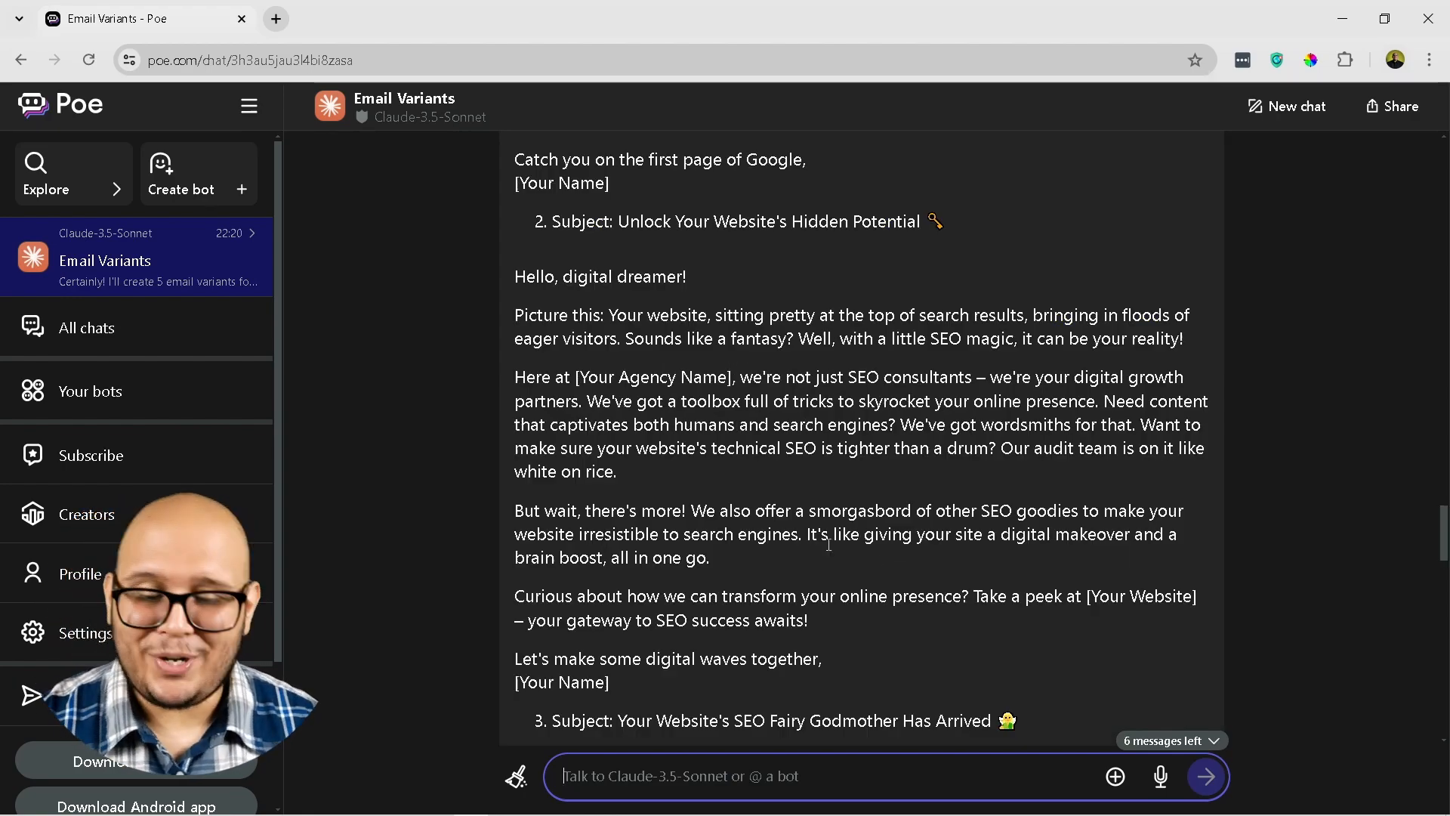
{"action": "mouse_move", "coordinate": [868, 576]}
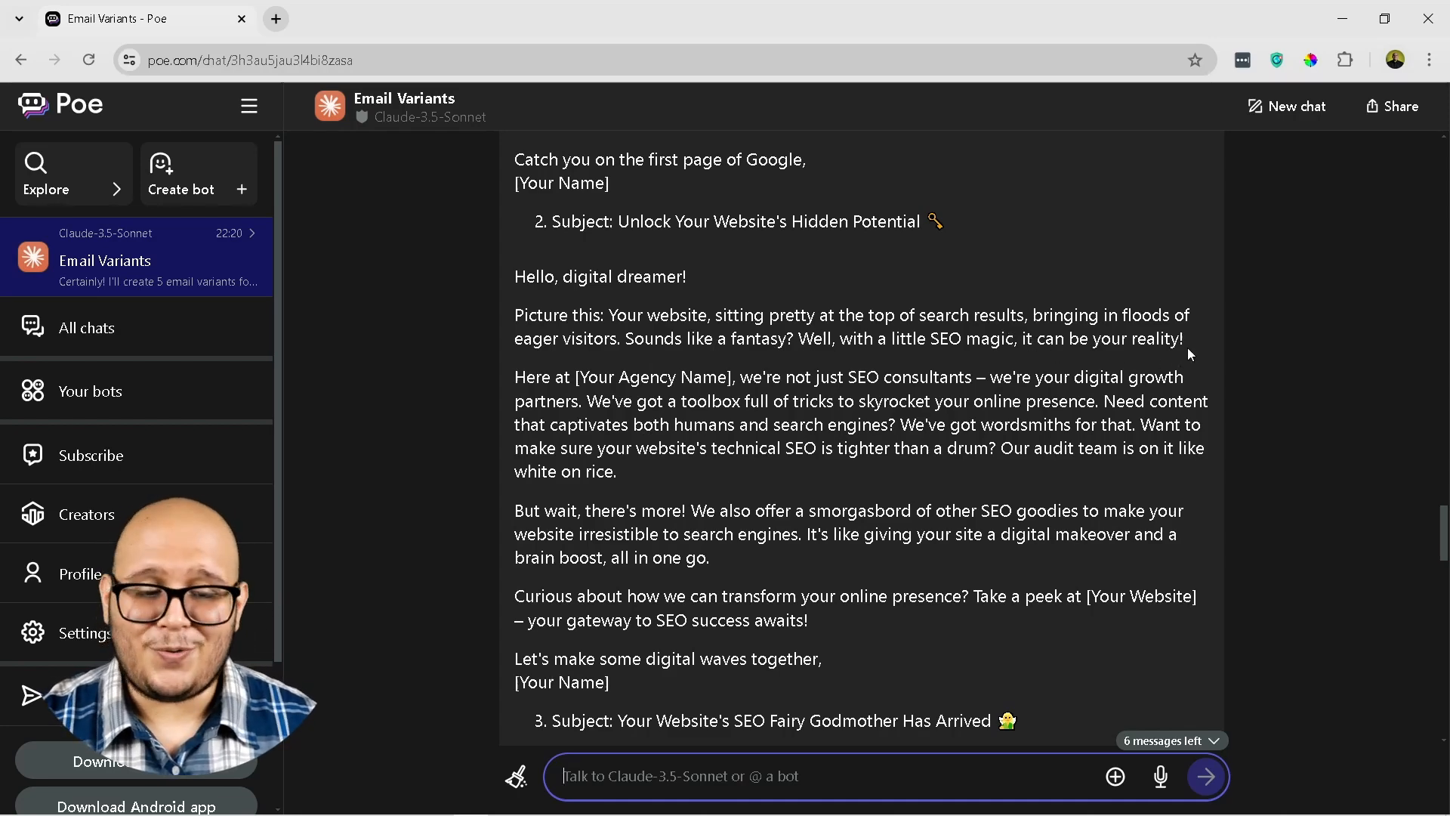
{"action": "scroll", "scroll_direction": "down", "scroll_amount": 3}
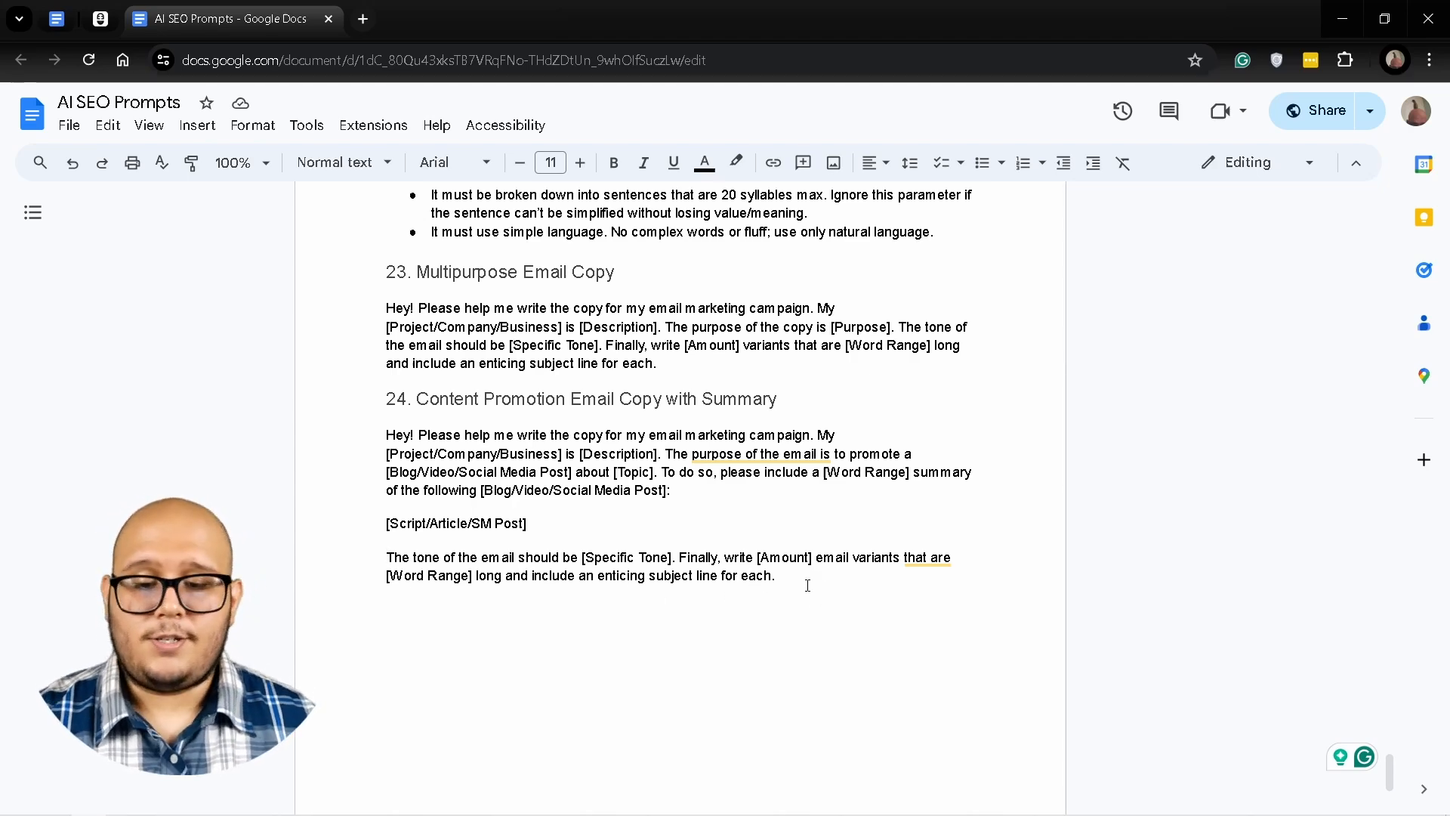
- Switch to the AI SEO Prompts doc to reach prompt 24, Content Promotion Email Copy with Summary
{"action": "left_click", "coordinate": [99, 18]}
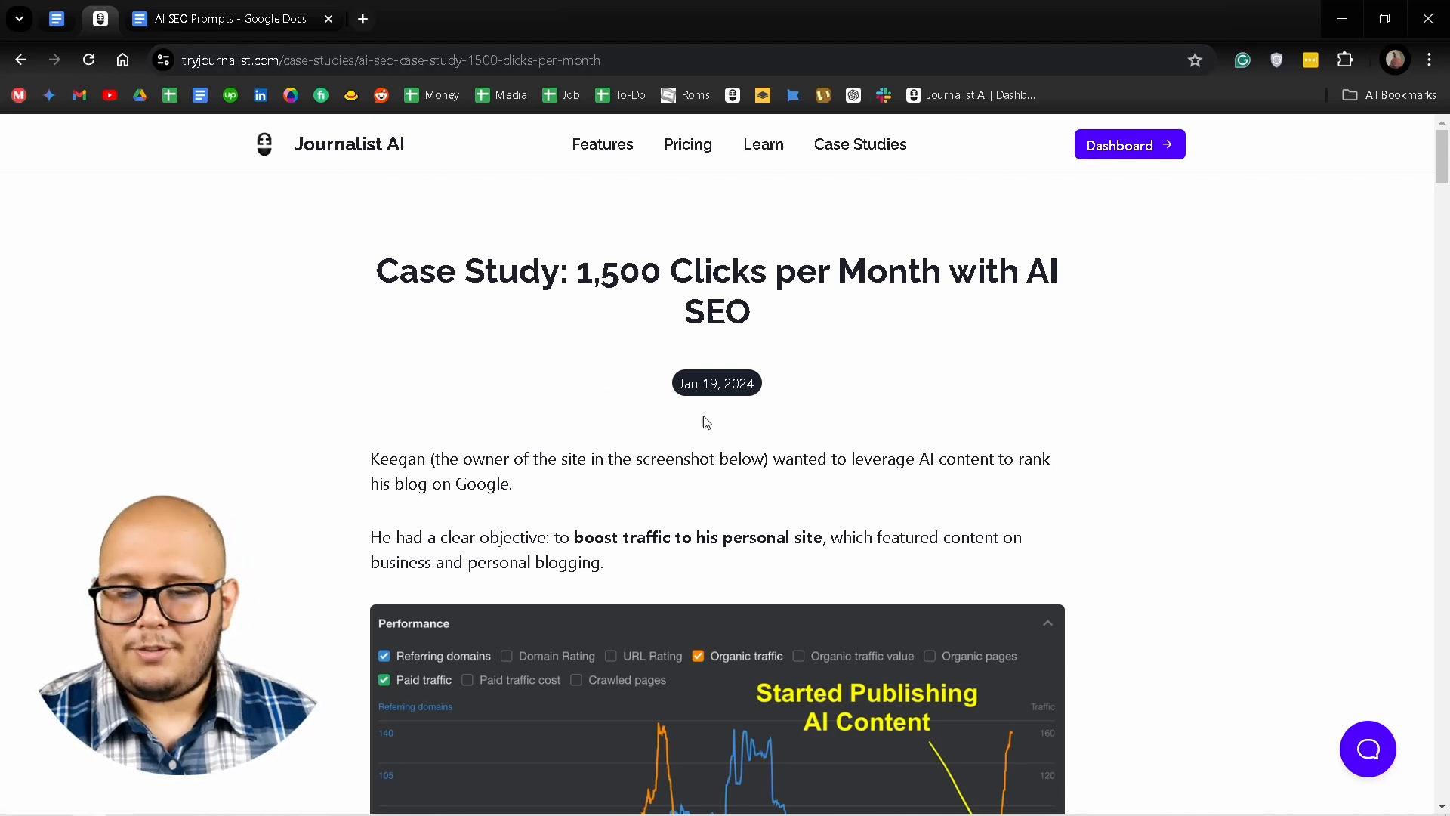
{"action": "mouse_move", "coordinate": [888, 441]}
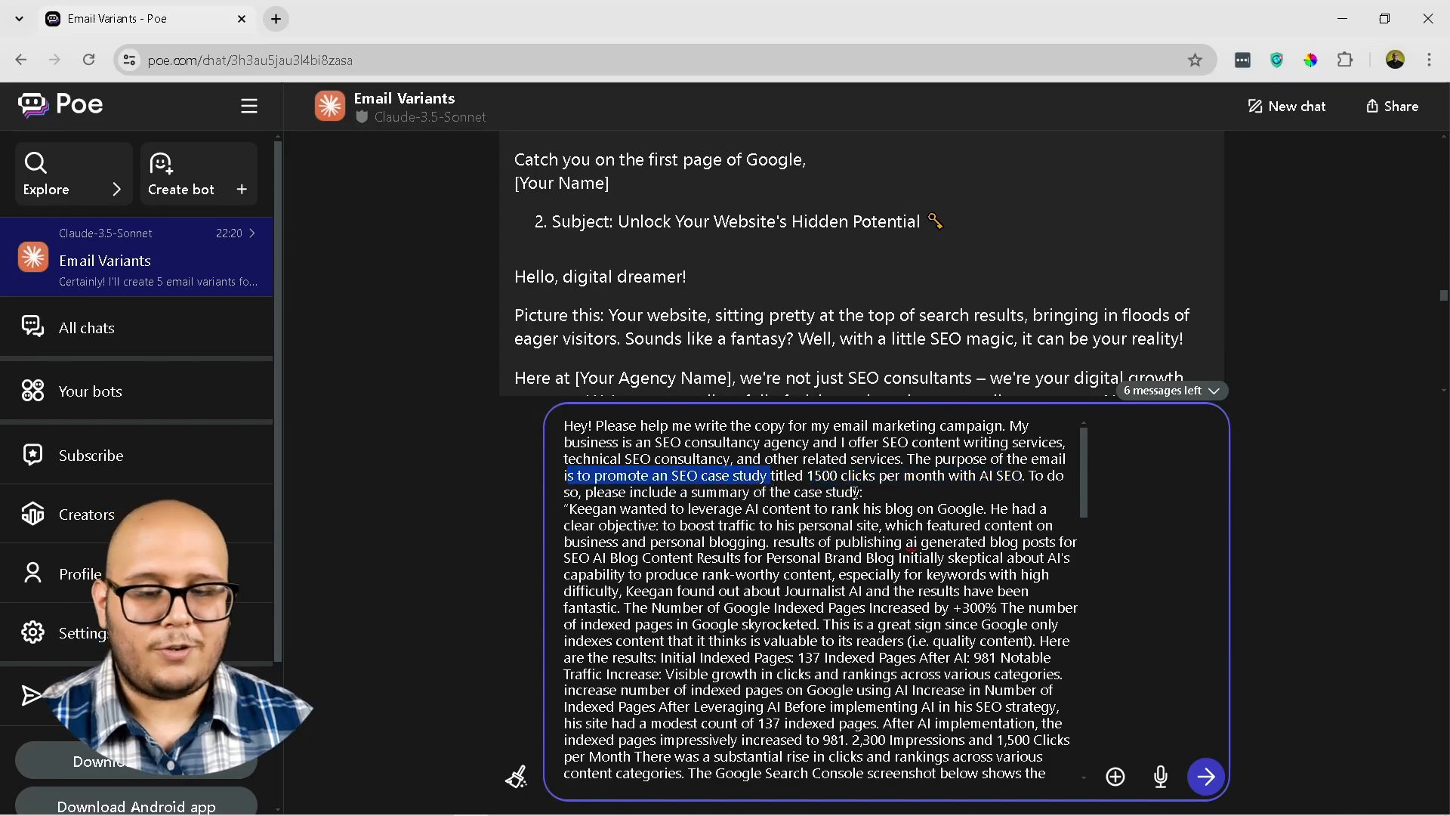
- Send Claude the case-study prompt requesting three intriguing 150-word promotional email variants
{"action": "scroll", "scroll_direction": "down", "scroll_amount": 3}
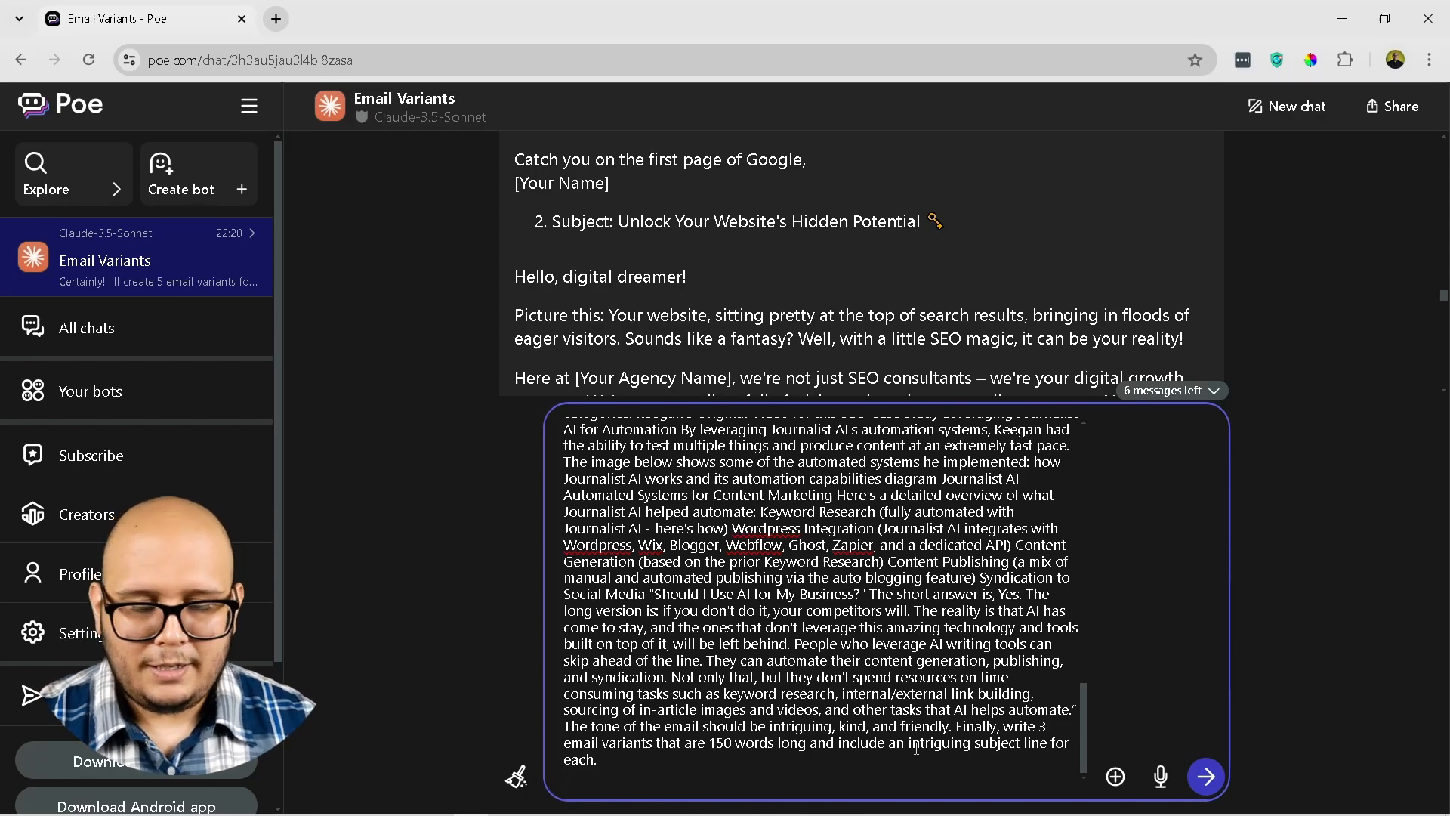
{"action": "left_click_drag", "start_coordinate": [908, 743], "coordinate": [597, 759]}
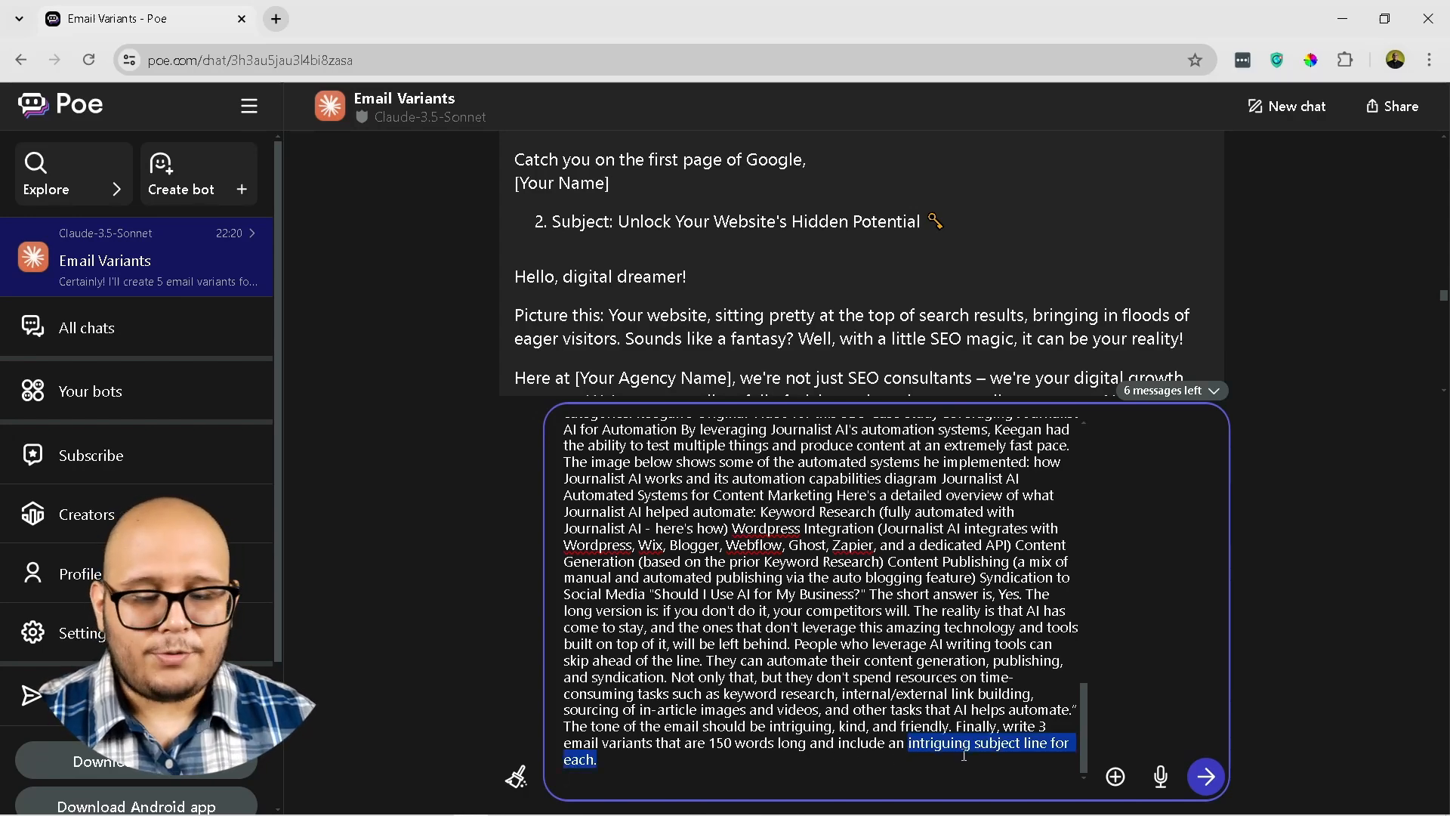
{"action": "left_click", "coordinate": [1206, 775]}
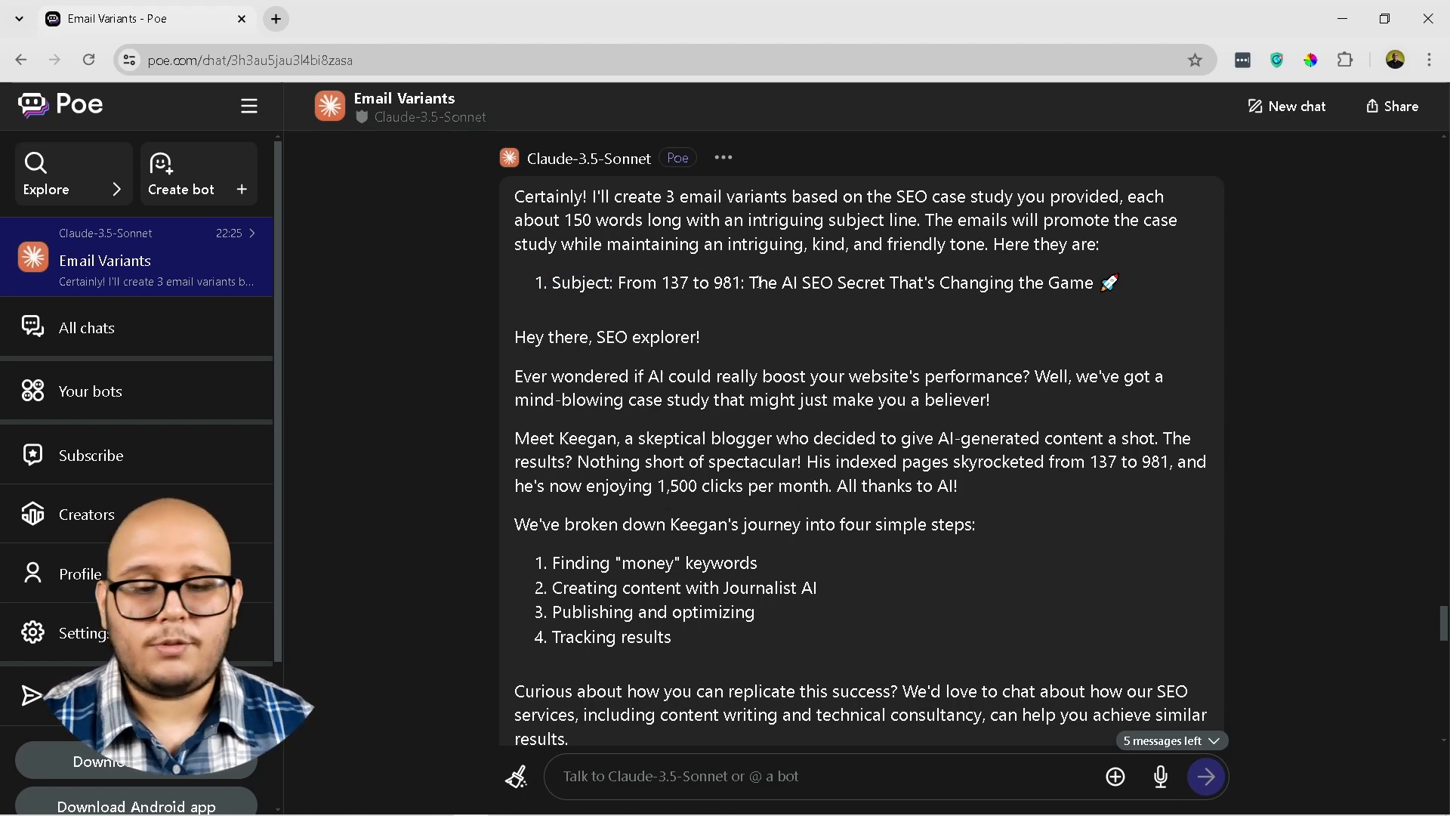
{"action": "mouse_move", "coordinate": [988, 303]}
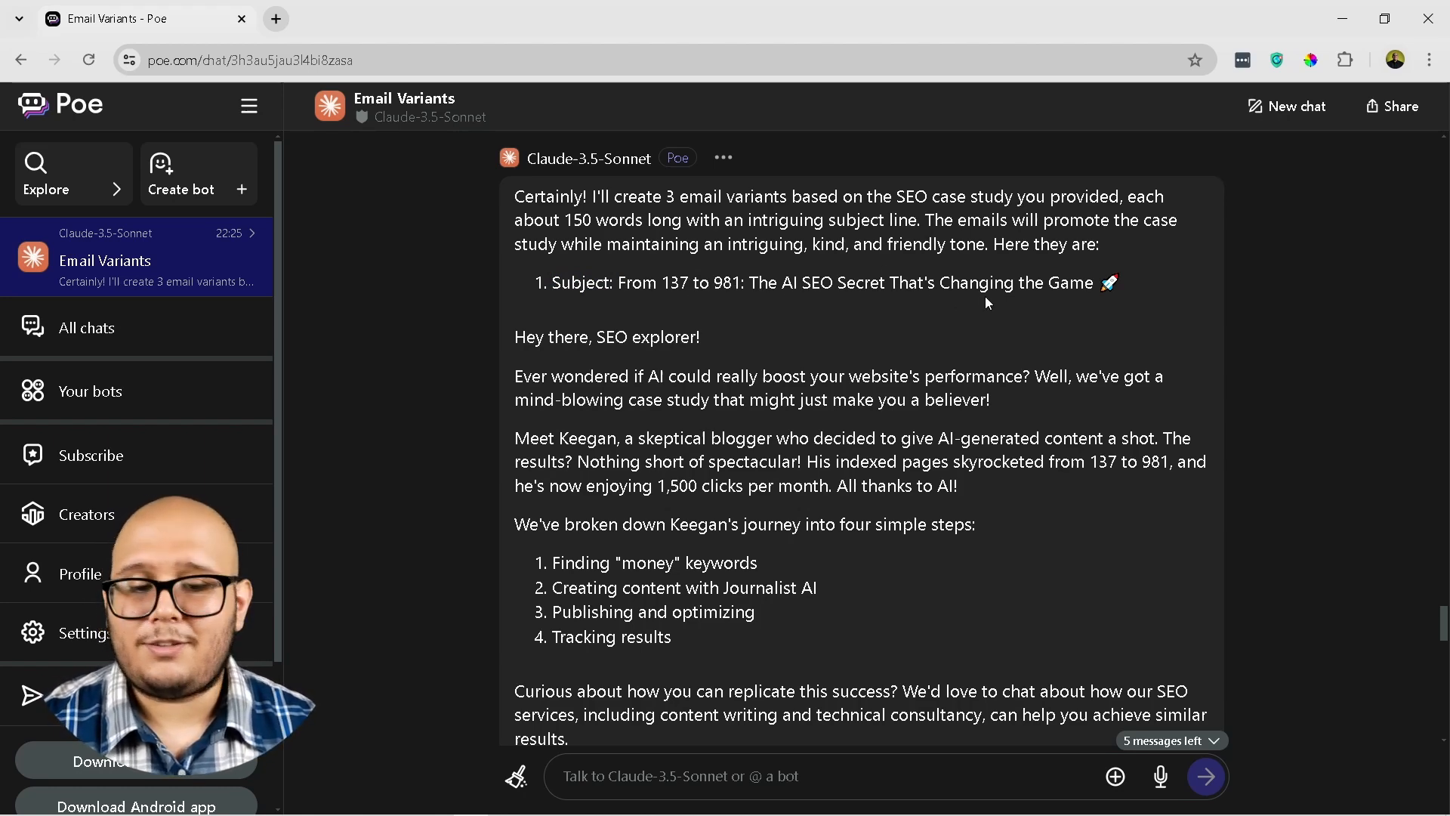
{"action": "scroll", "scroll_direction": "down", "scroll_amount": 3}
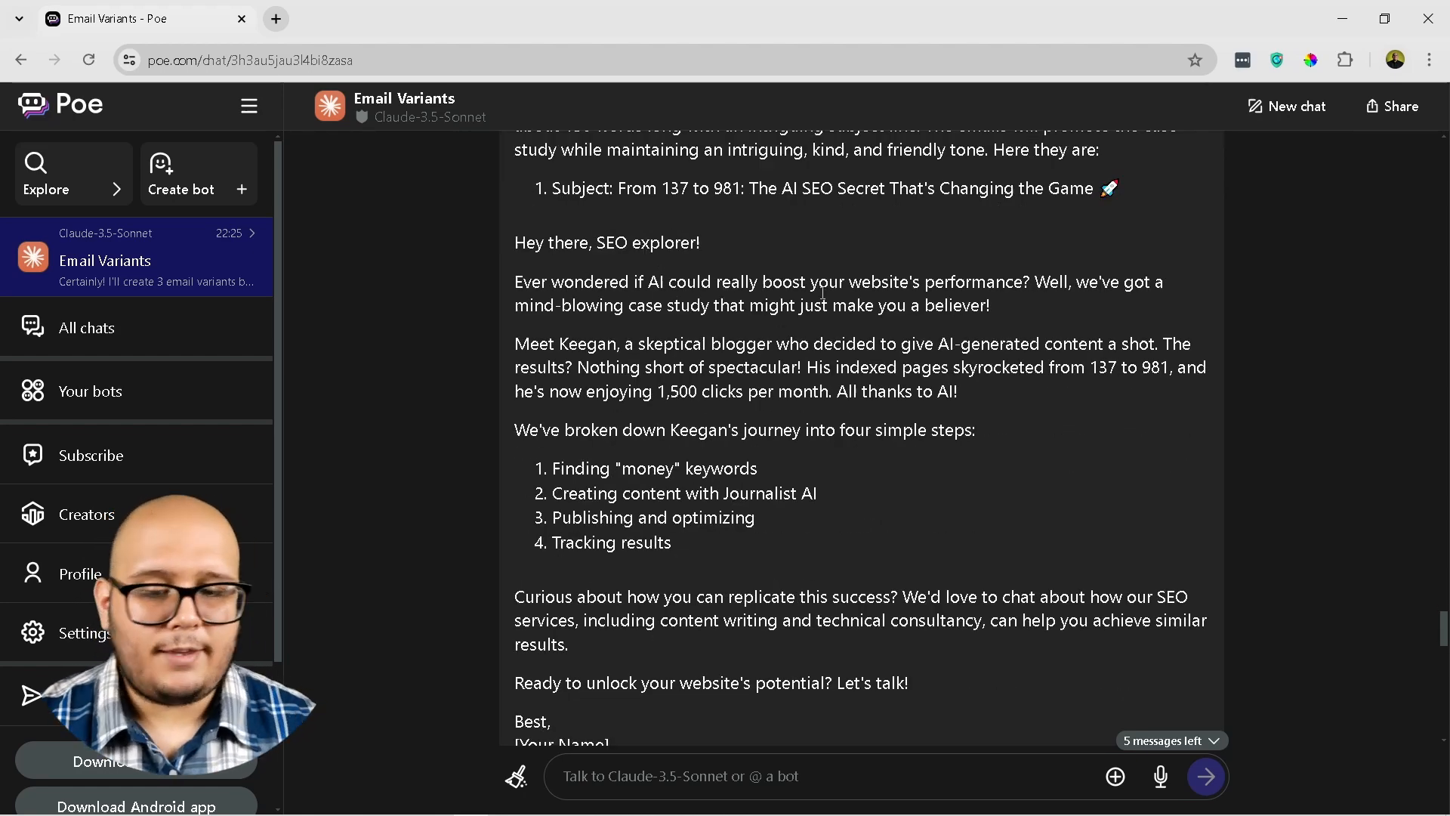
{"action": "mouse_move", "coordinate": [1054, 300]}
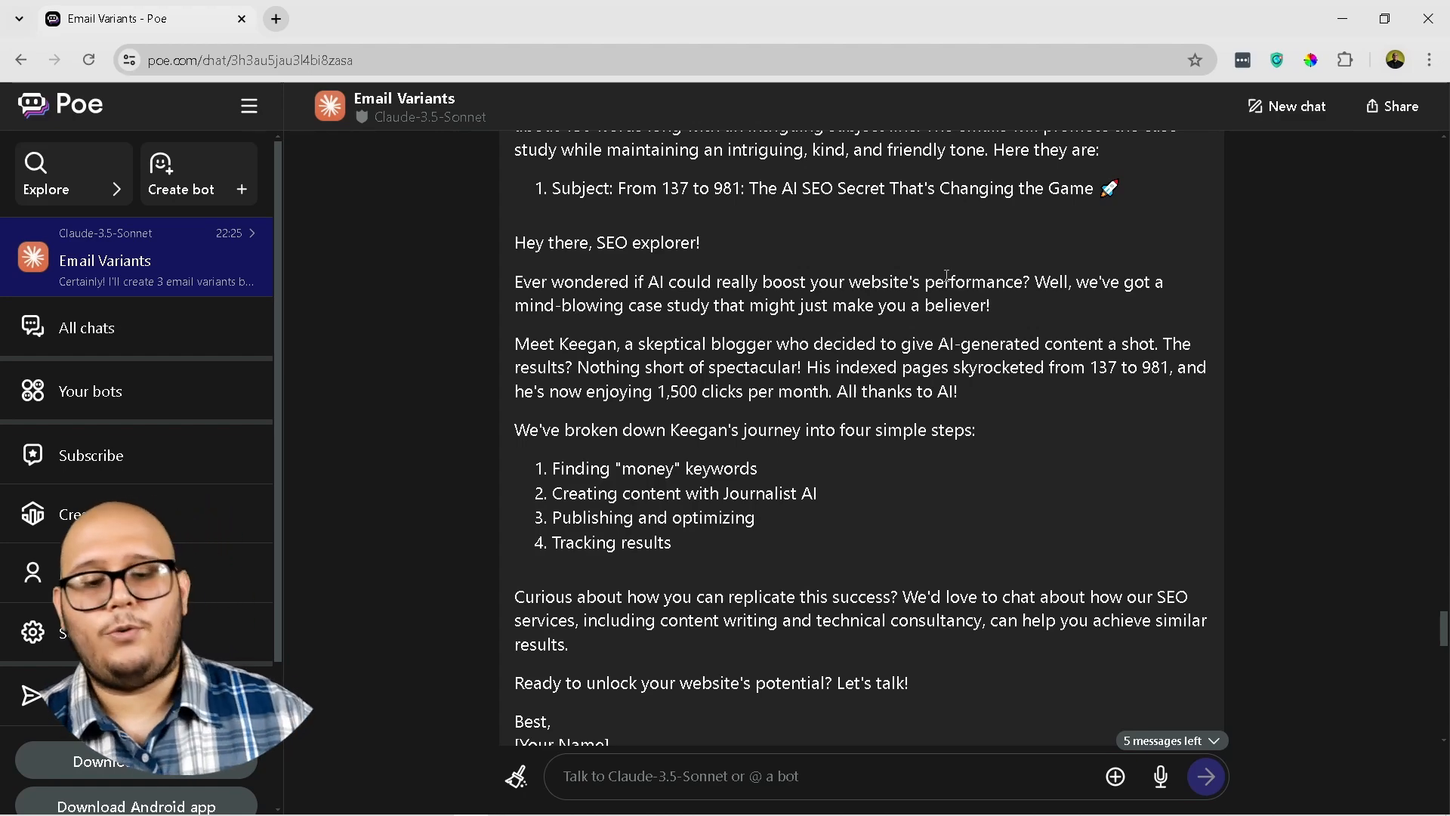
{"action": "scroll", "scroll_direction": "down", "scroll_amount": 3}
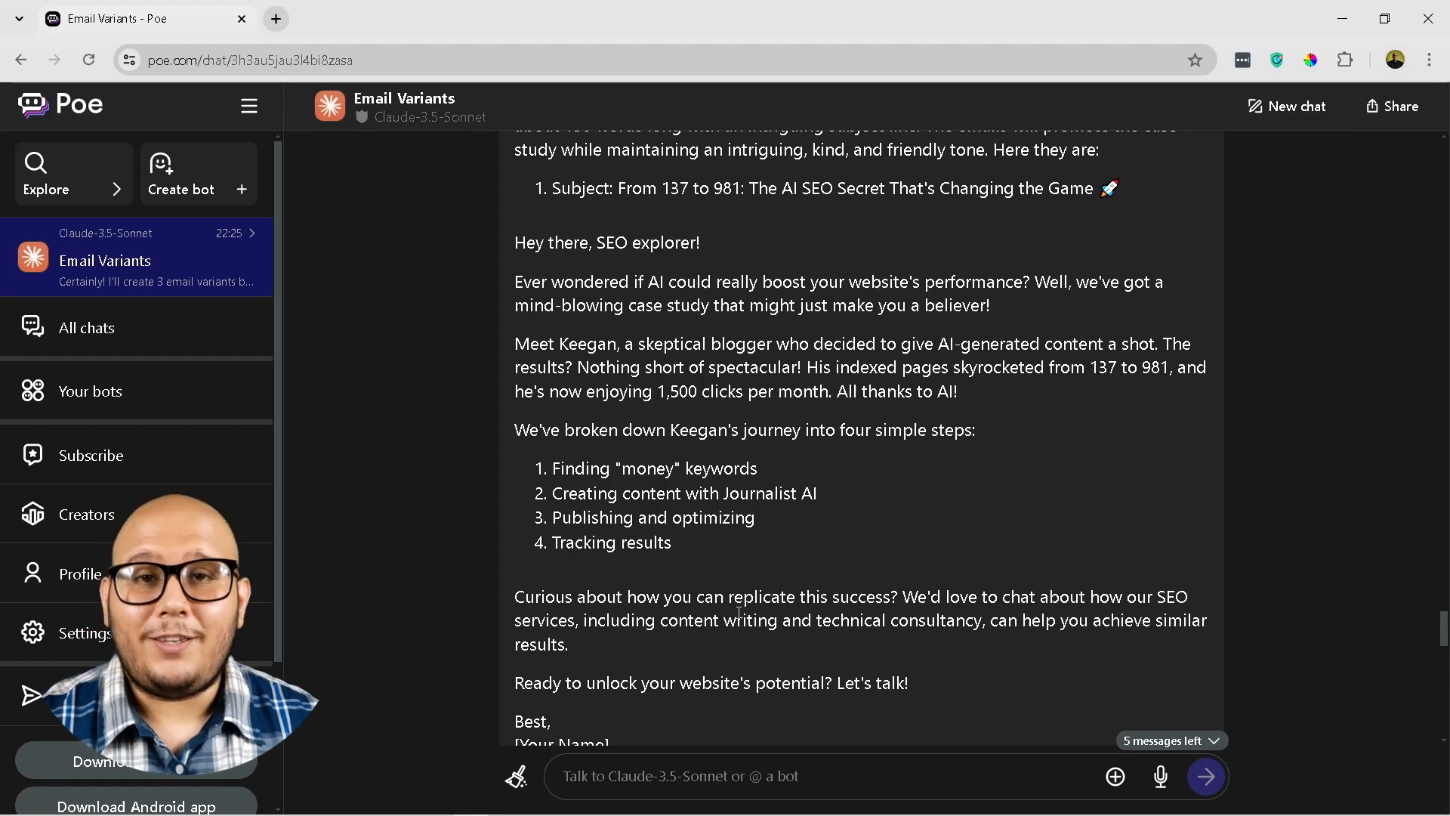
{"action": "scroll", "scroll_direction": "down", "scroll_amount": 3}
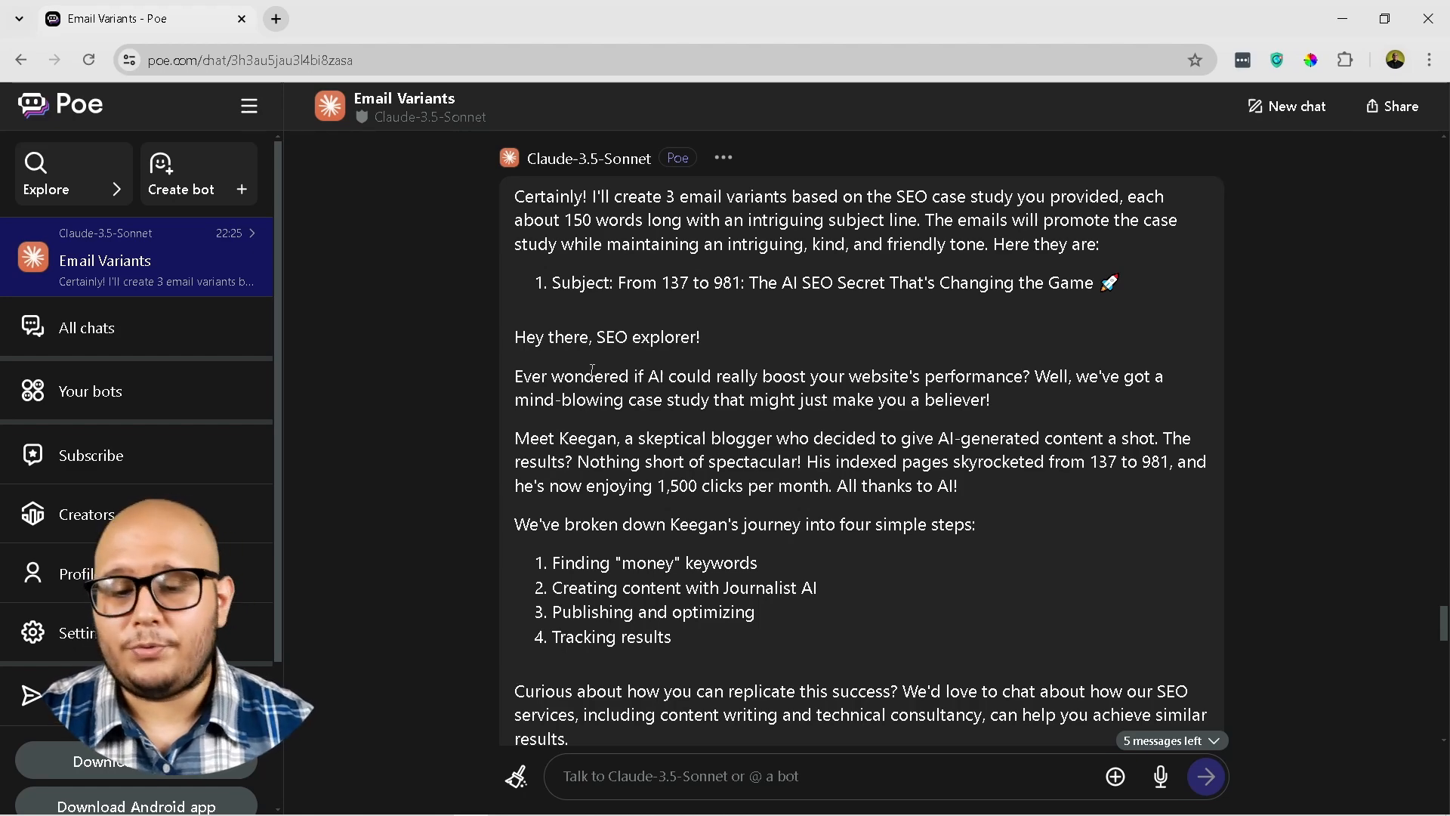
{"action": "mouse_move", "coordinate": [817, 511]}
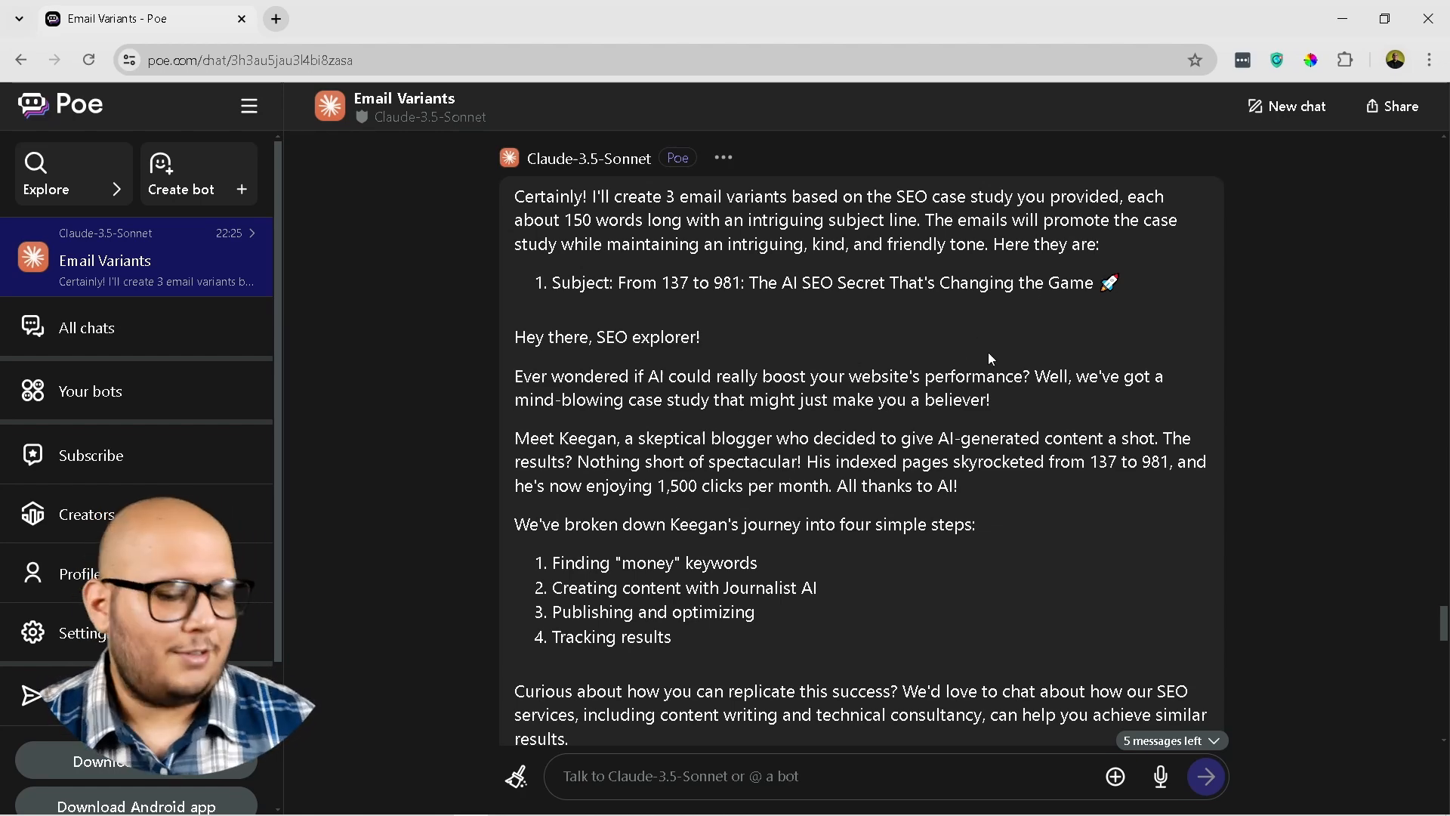
{"action": "scroll", "scroll_direction": "down", "scroll_amount": 3}
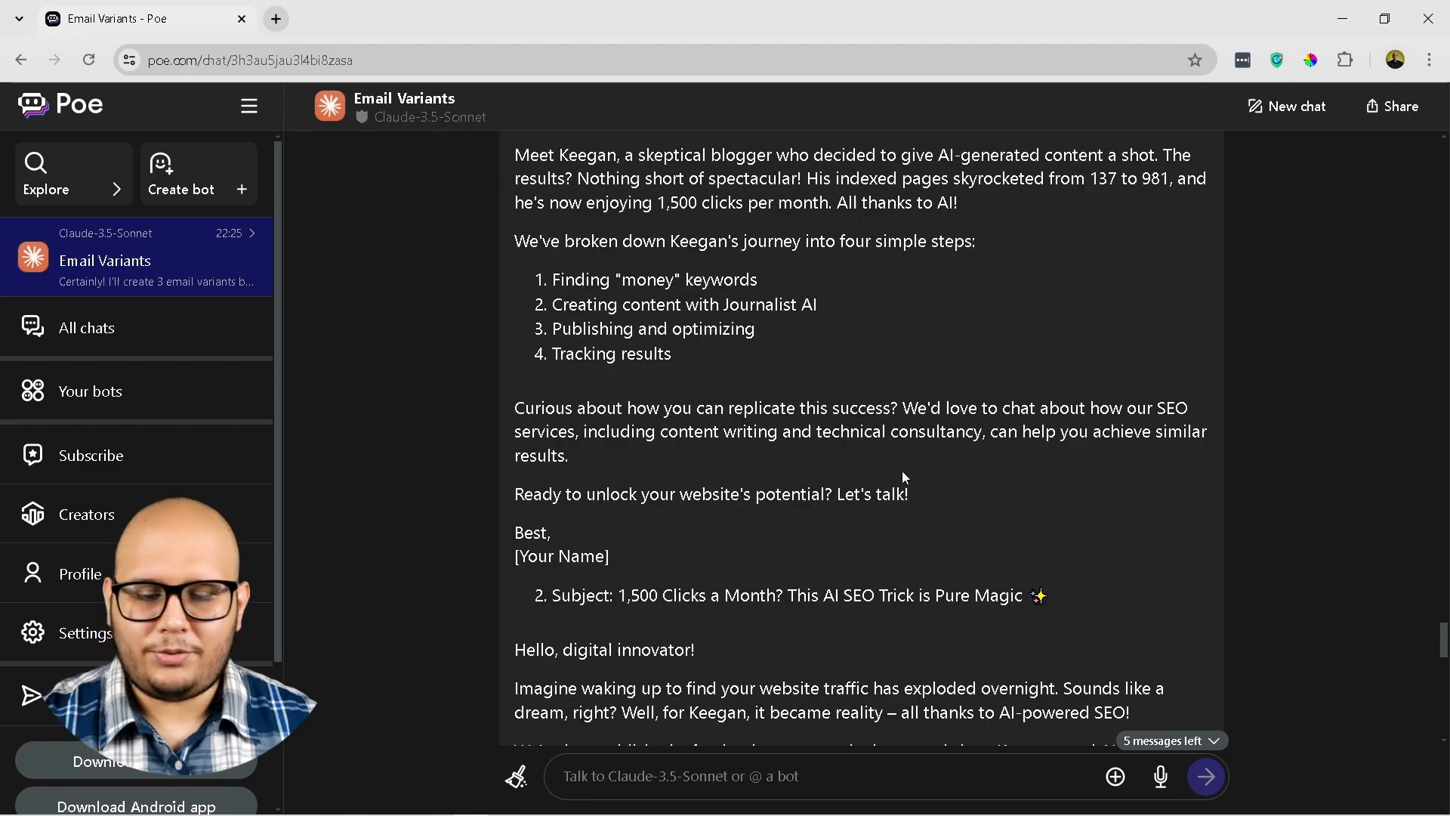
{"action": "scroll", "scroll_direction": "down", "scroll_amount": 3}
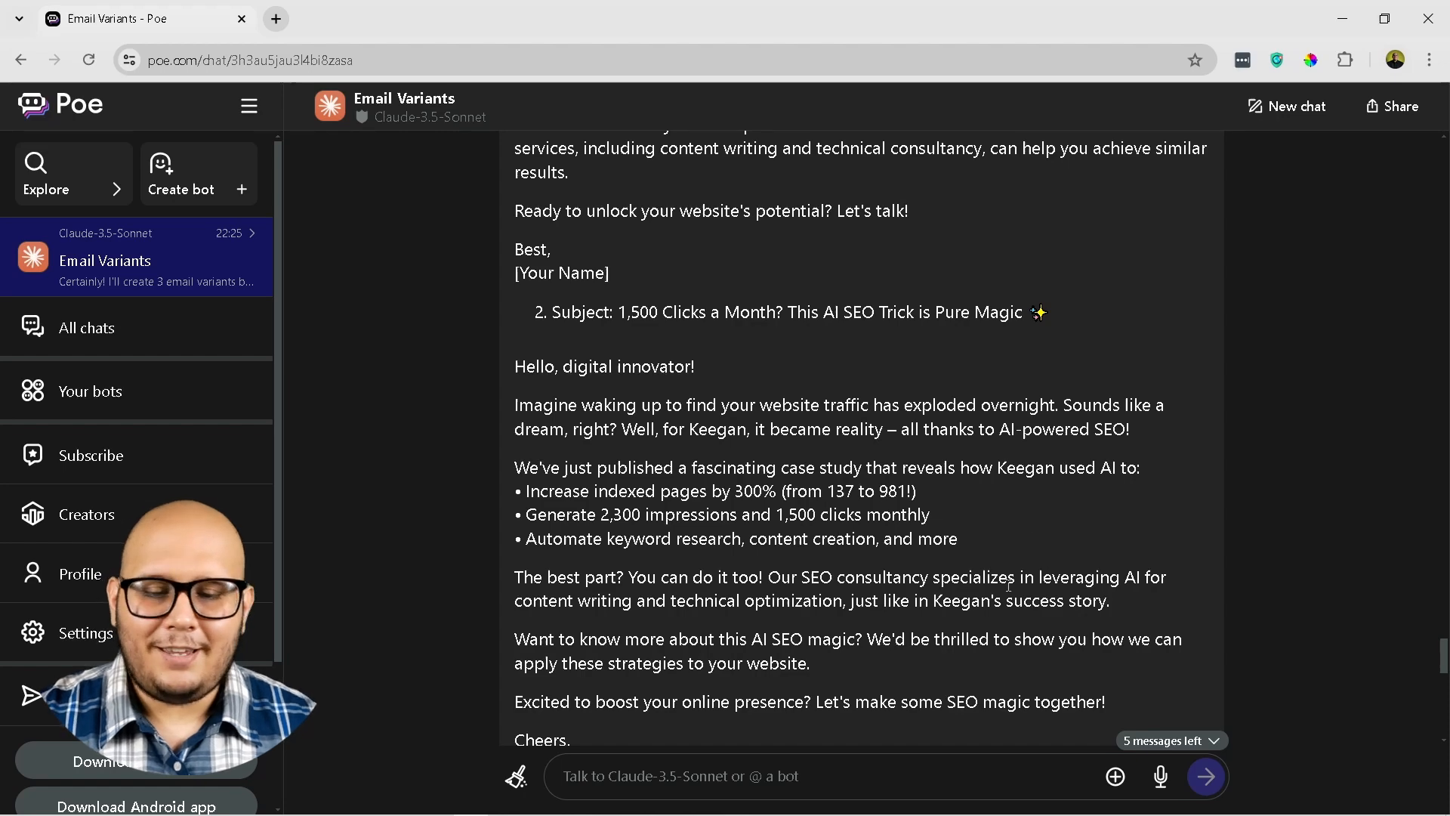
{"action": "scroll", "scroll_direction": "down", "scroll_amount": 3}
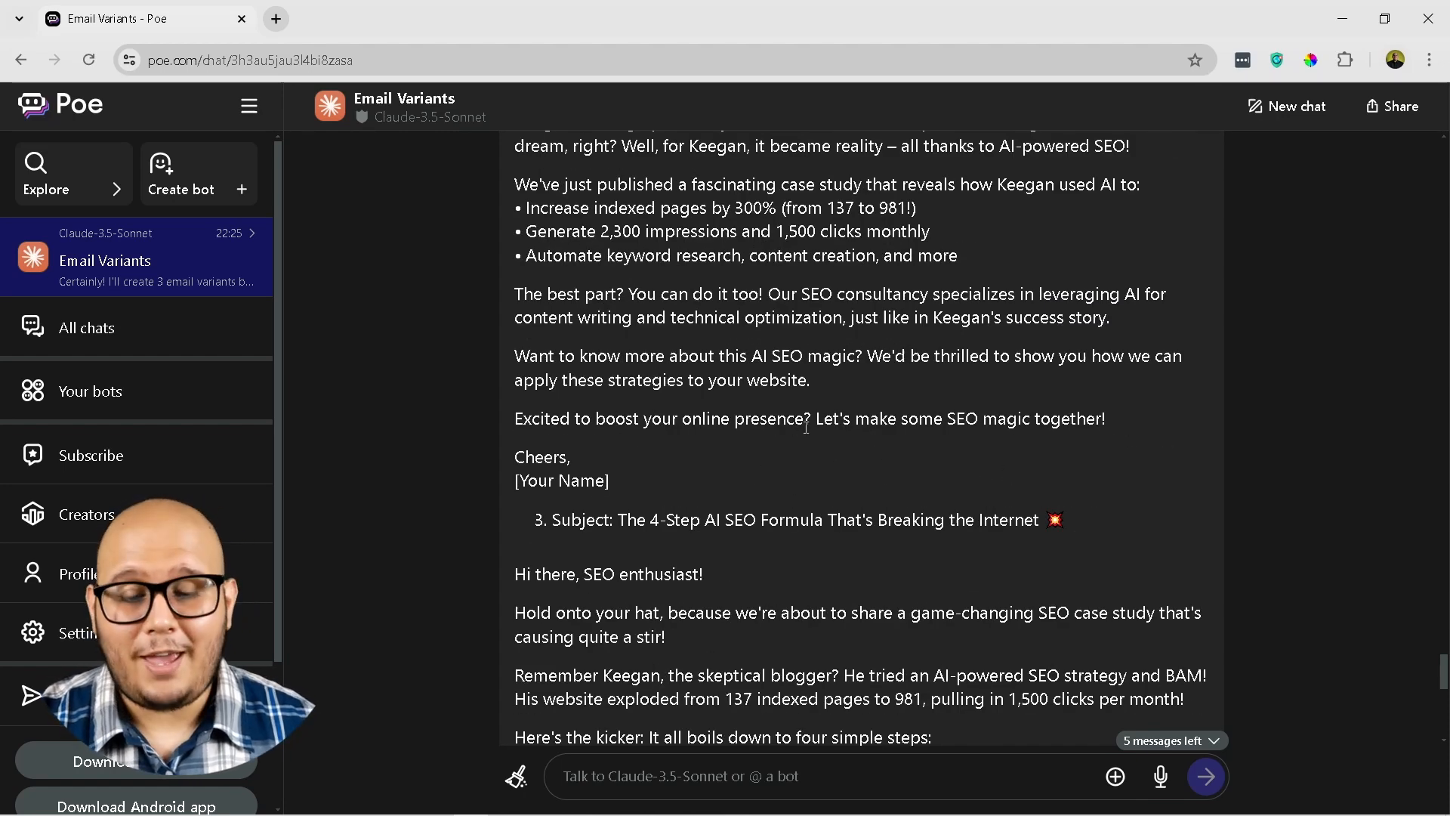
{"action": "left_click", "coordinate": [222, 18]}
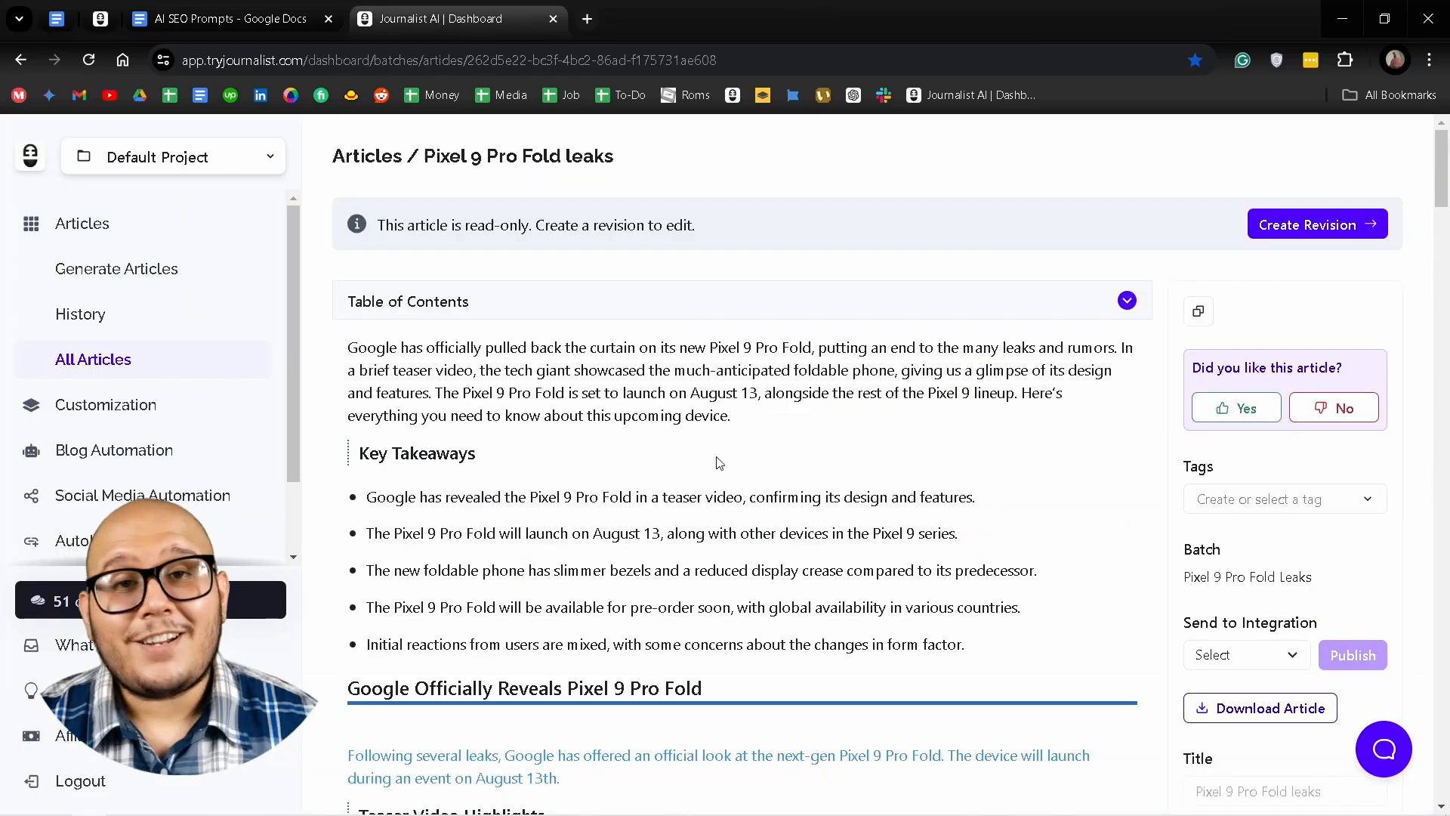
- Scroll through the sections of the Pixel 9 Pro Fold leaks article in Journalist AI
{"action": "scroll", "scroll_direction": "down", "scroll_amount": 3}
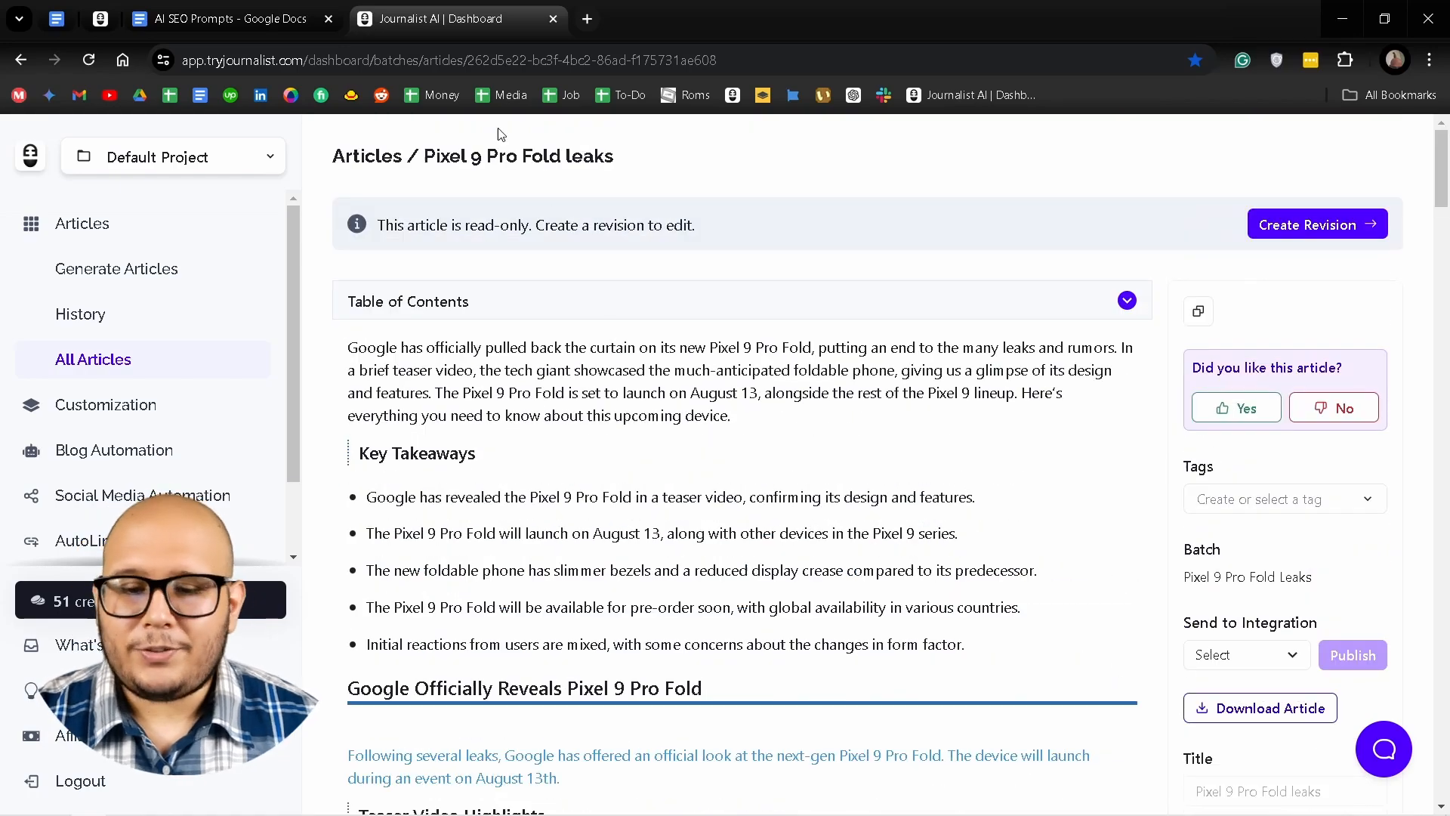
{"action": "mouse_move", "coordinate": [554, 172]}
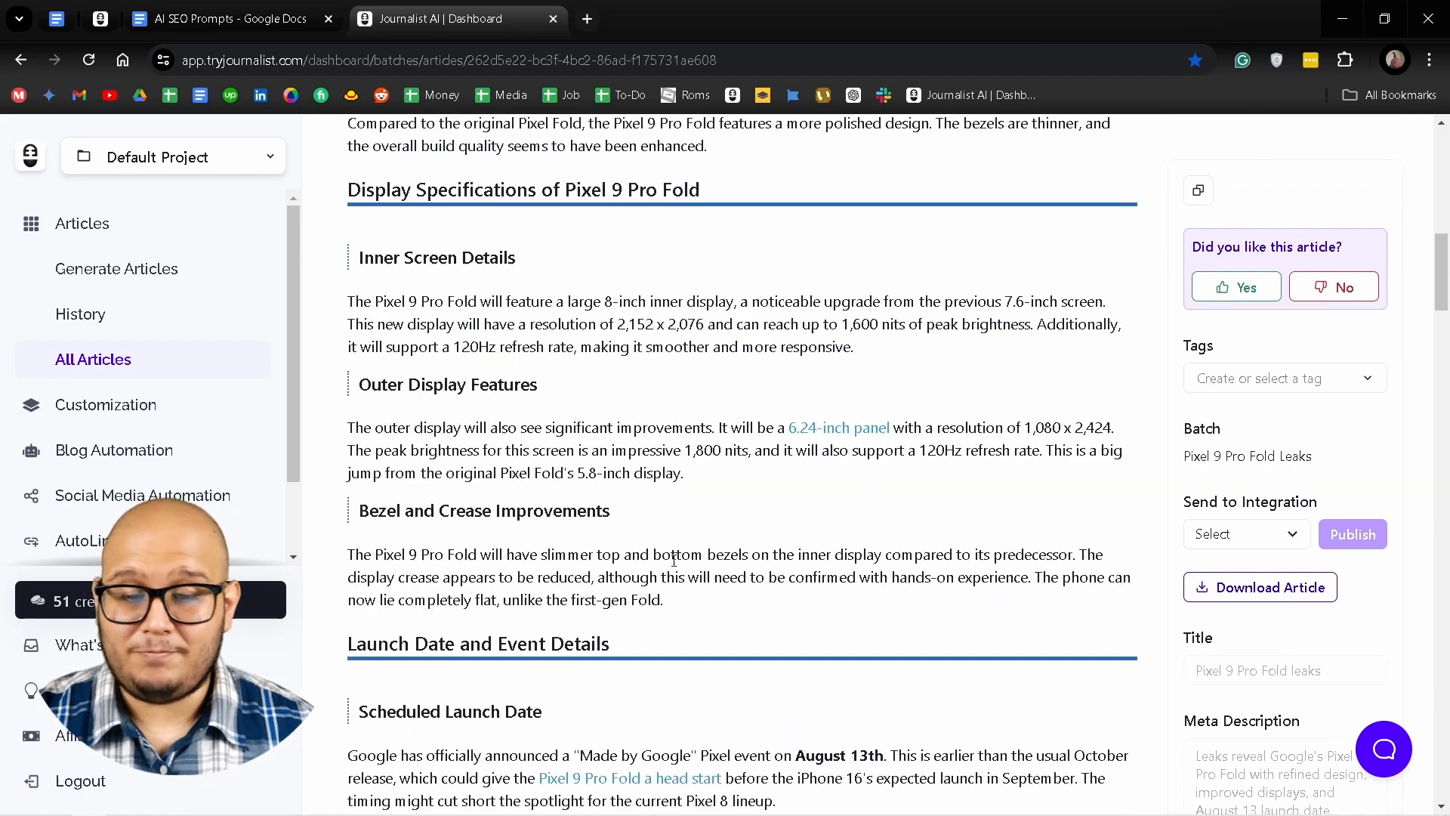
{"action": "scroll", "scroll_direction": "down", "scroll_amount": 3}
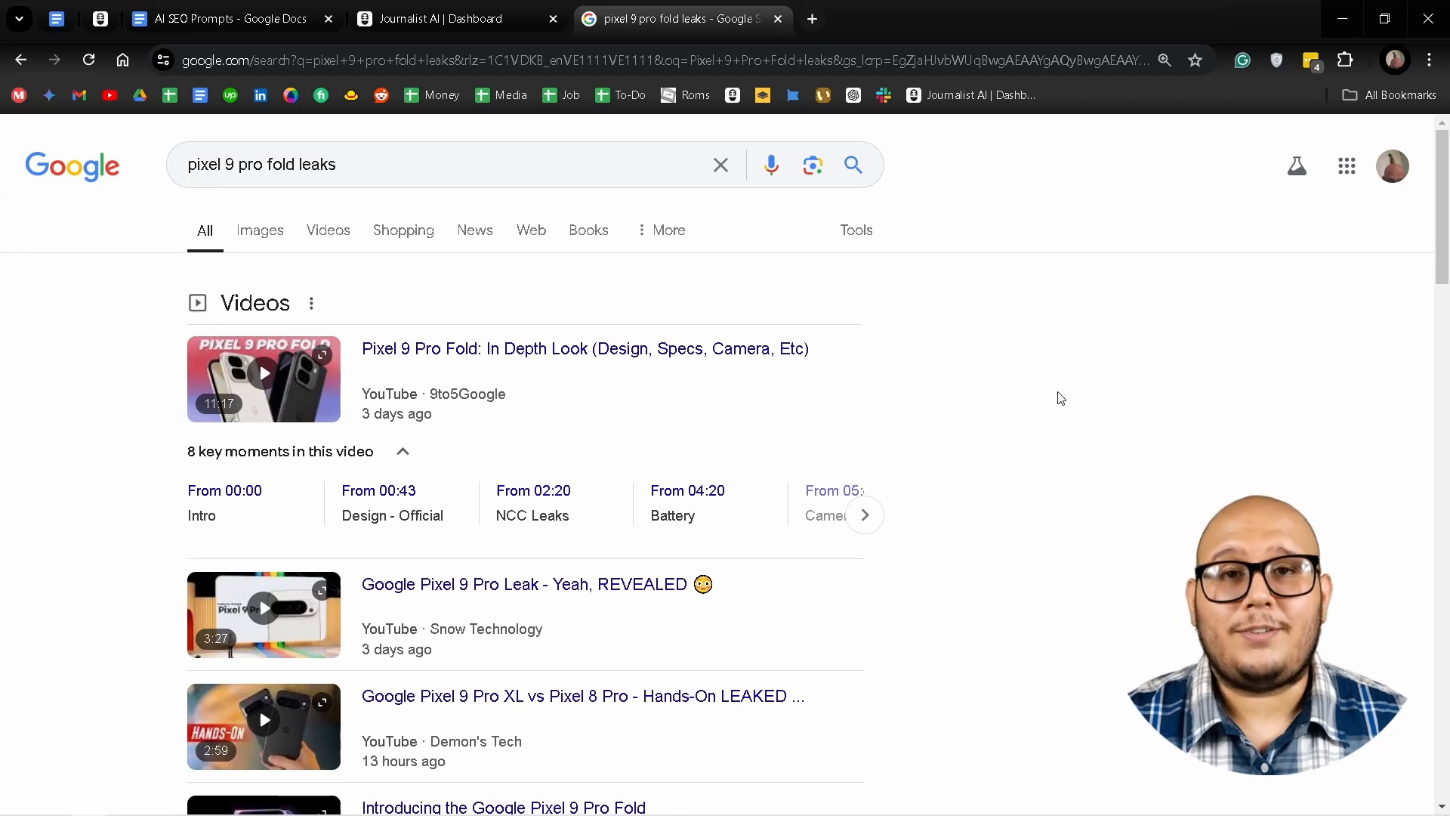
- Browse Google's video and news results for 'pixel 9 pro fold leaks'
{"action": "scroll", "scroll_direction": "down", "scroll_amount": 3}
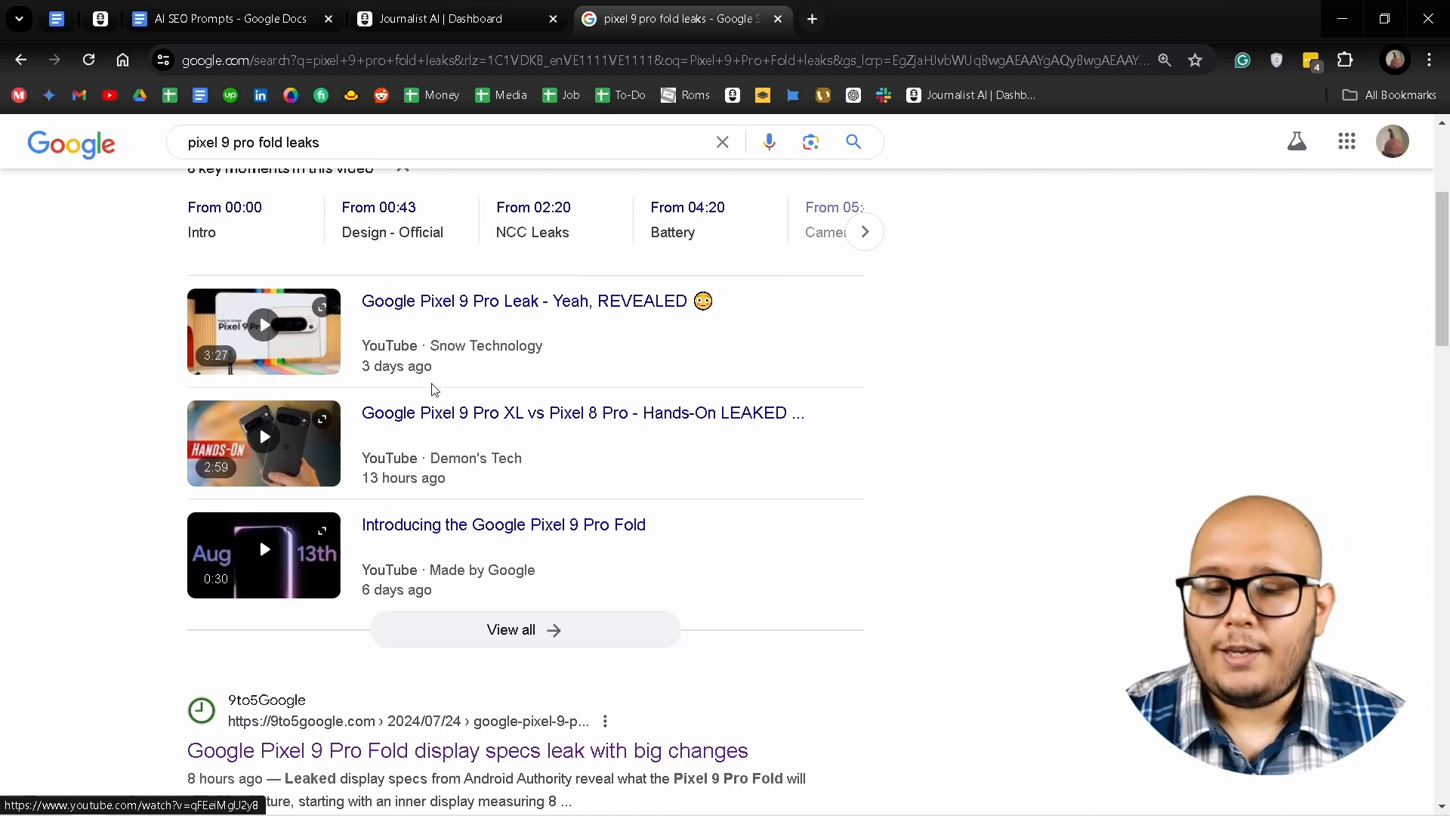
{"action": "scroll", "scroll_direction": "down", "scroll_amount": 3}
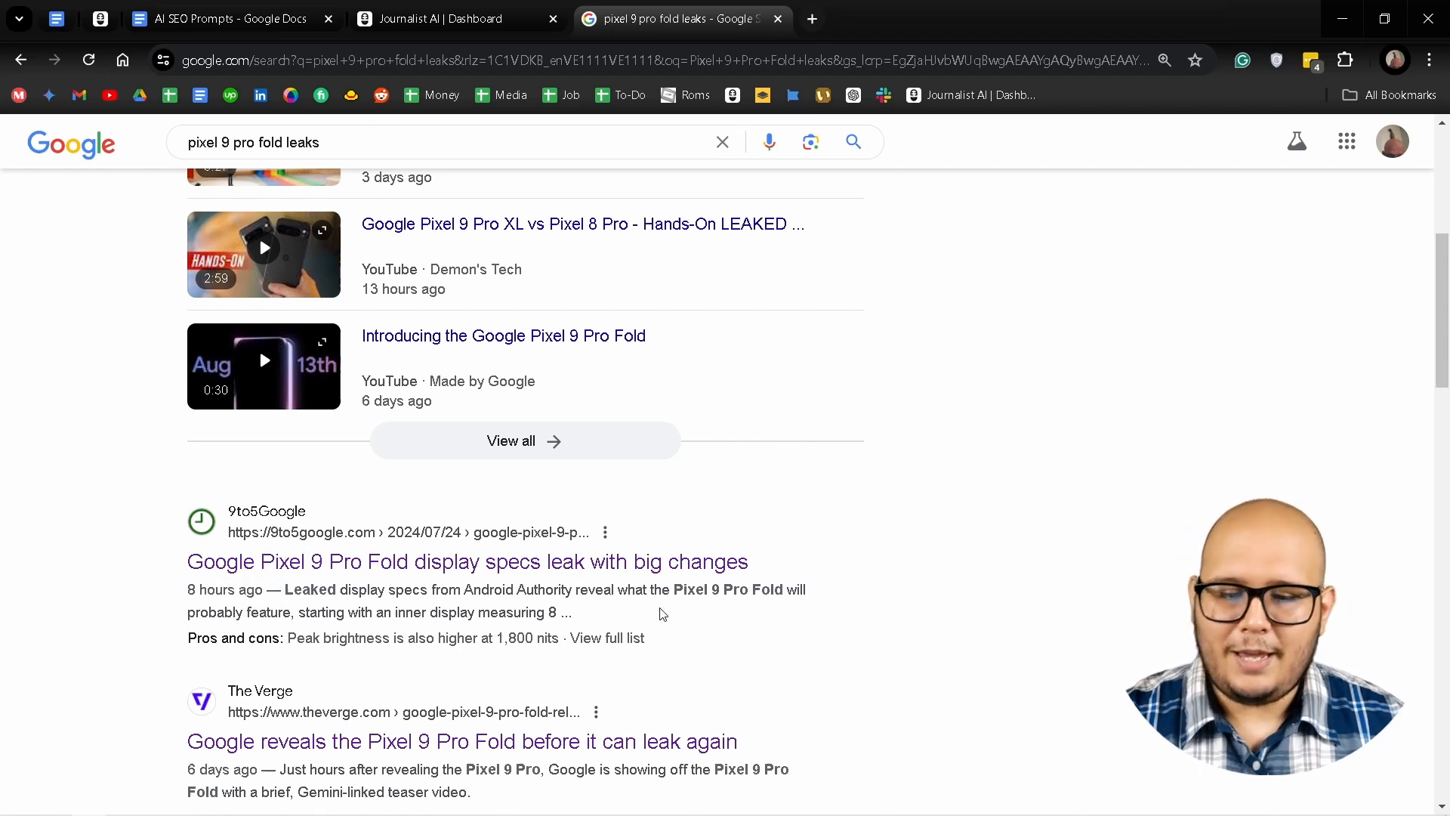
{"action": "mouse_move", "coordinate": [411, 541]}
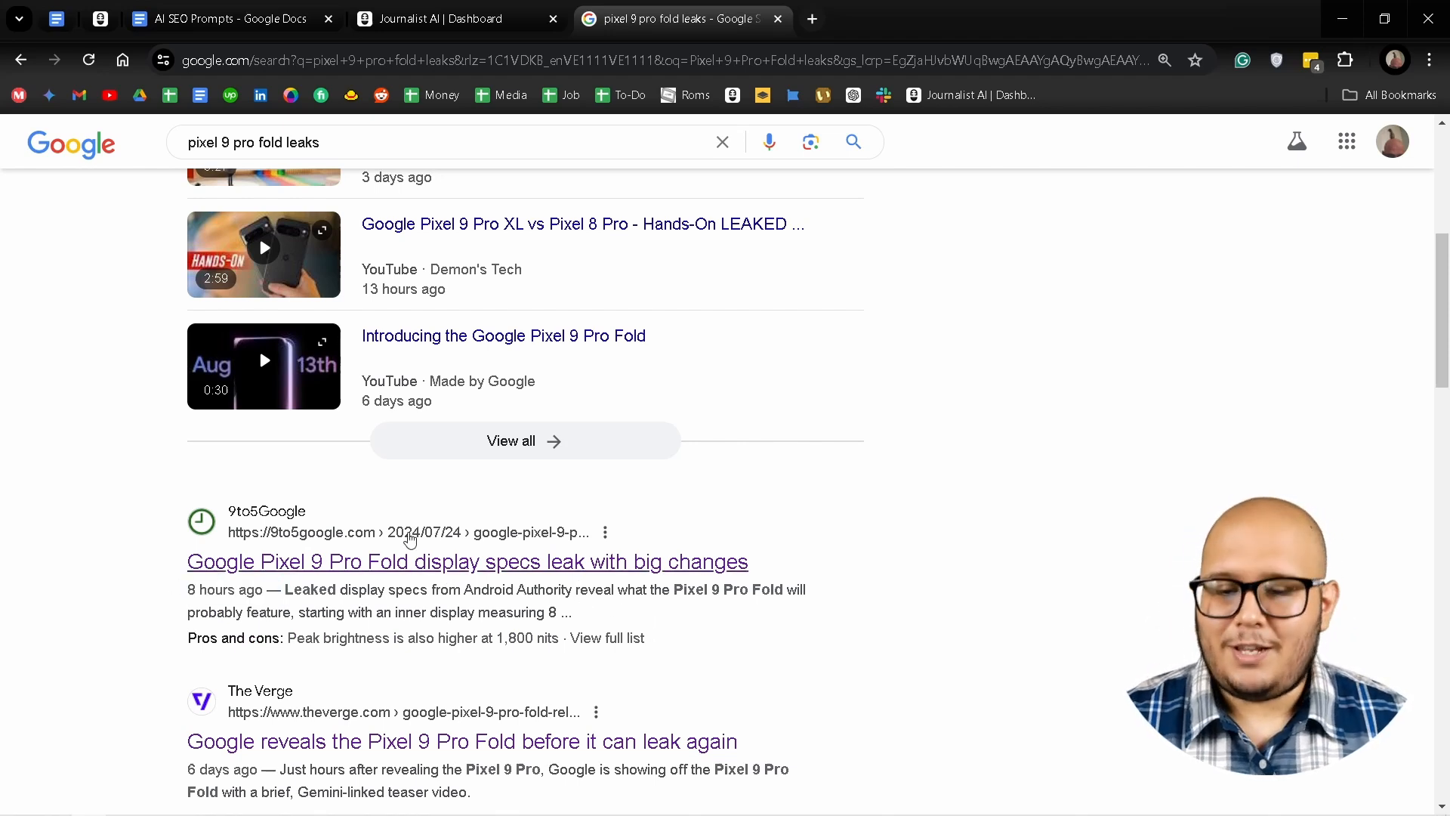
{"action": "scroll", "scroll_direction": "down", "scroll_amount": 3}
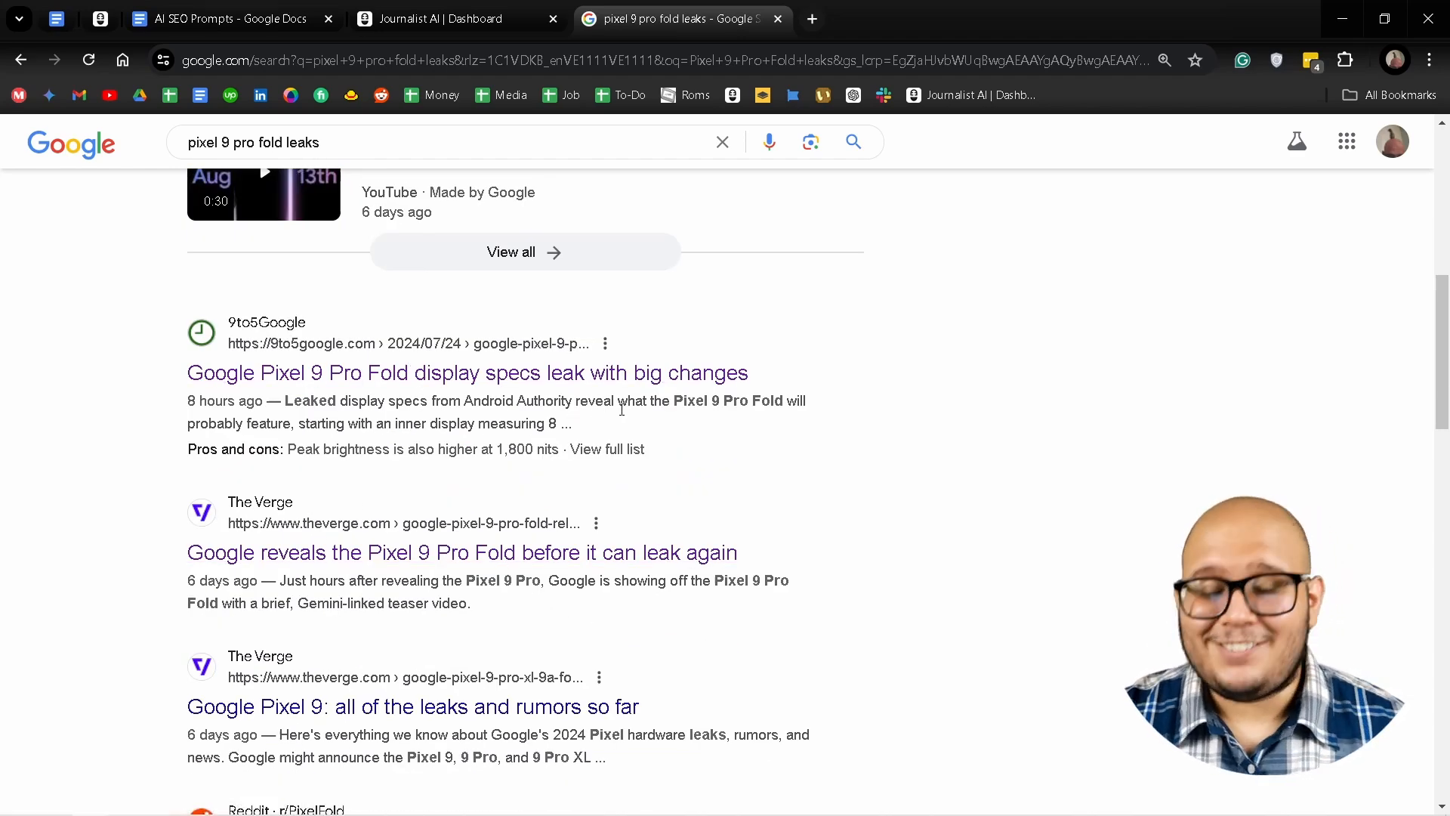
{"action": "left_click", "coordinate": [453, 18]}
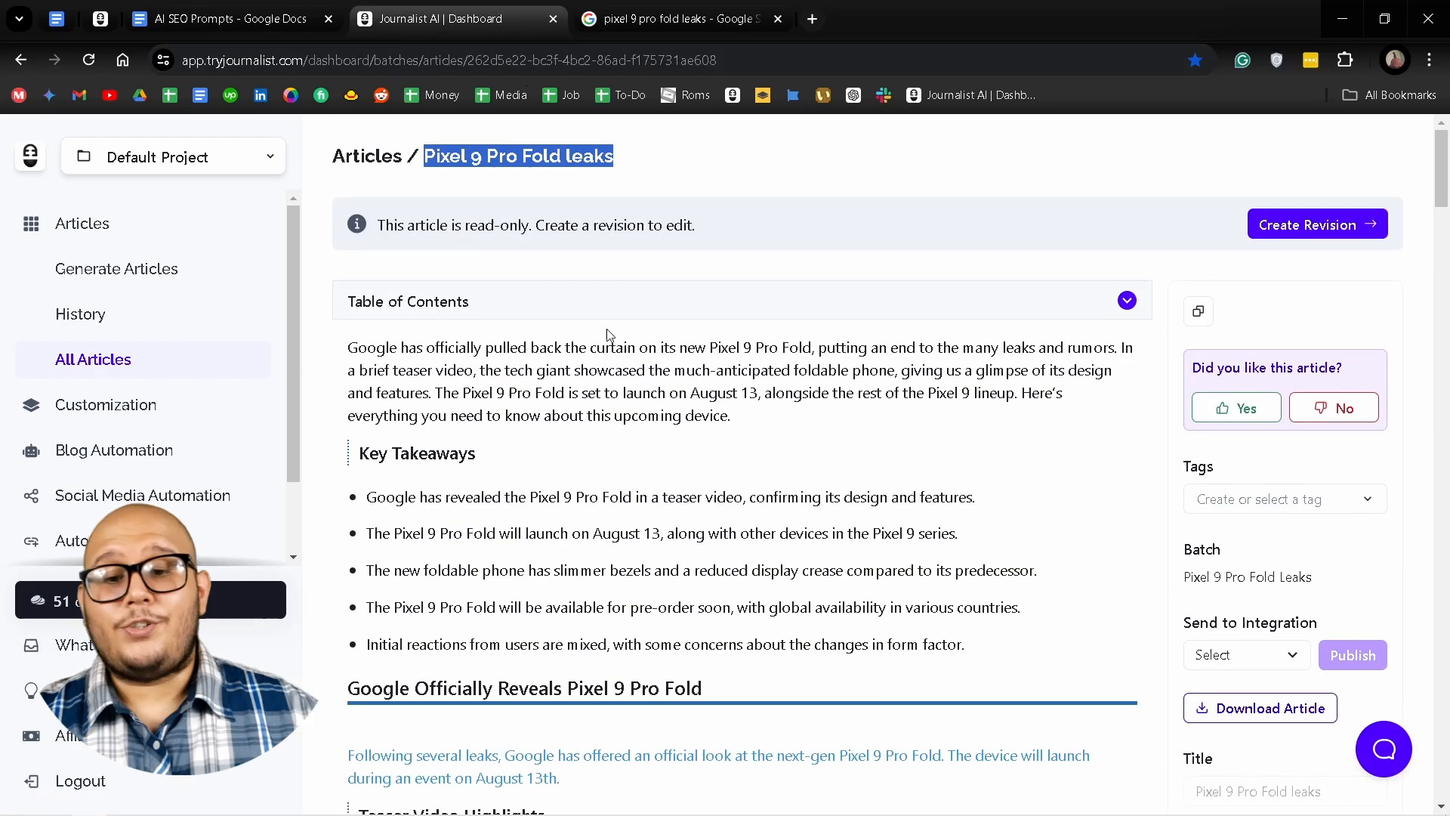
{"action": "mouse_move", "coordinate": [622, 376]}
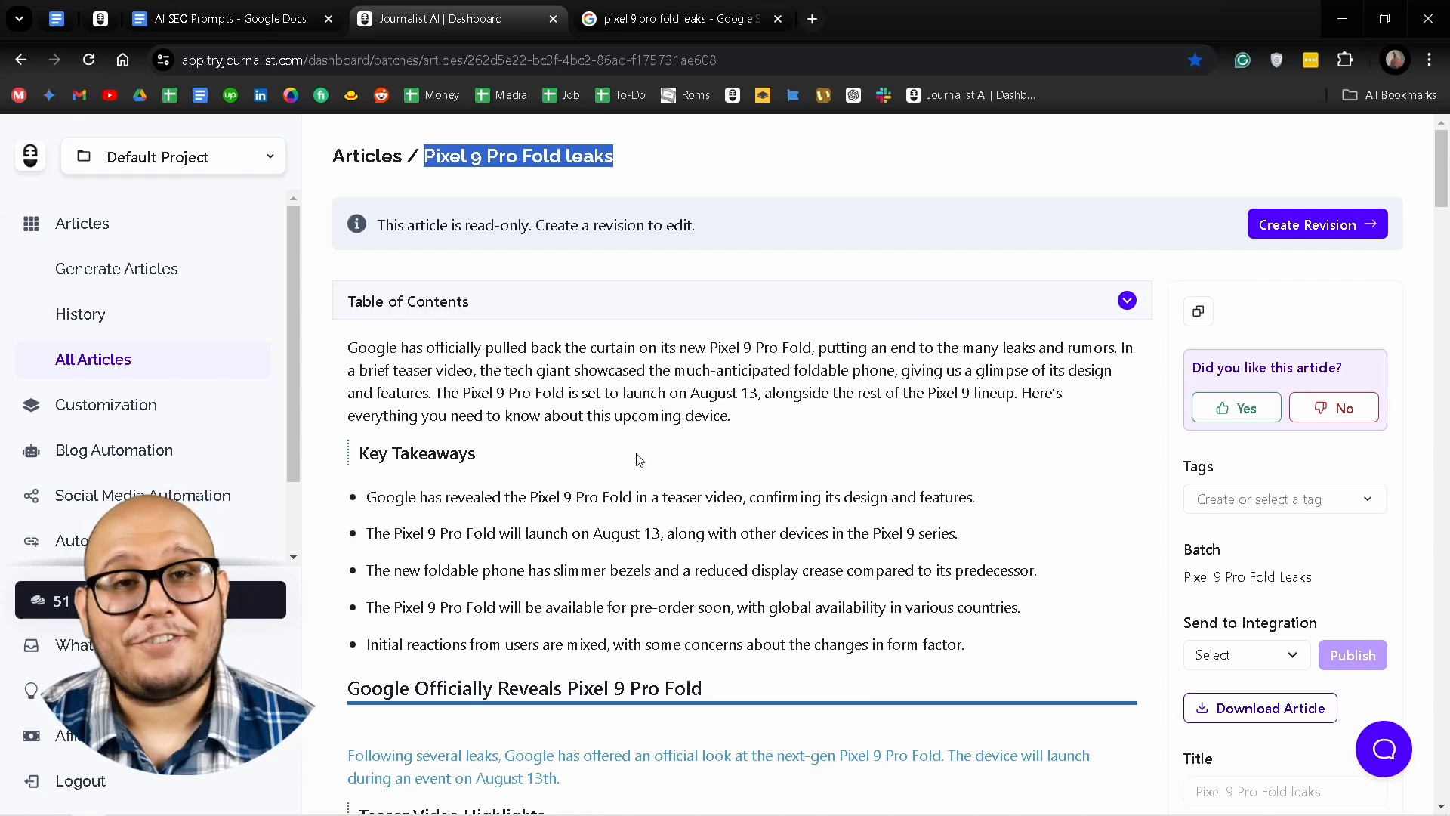
- Scroll back through the Pixel 9 Pro Fold leaks article as newsletter source material
{"action": "scroll", "scroll_direction": "down", "scroll_amount": 3}
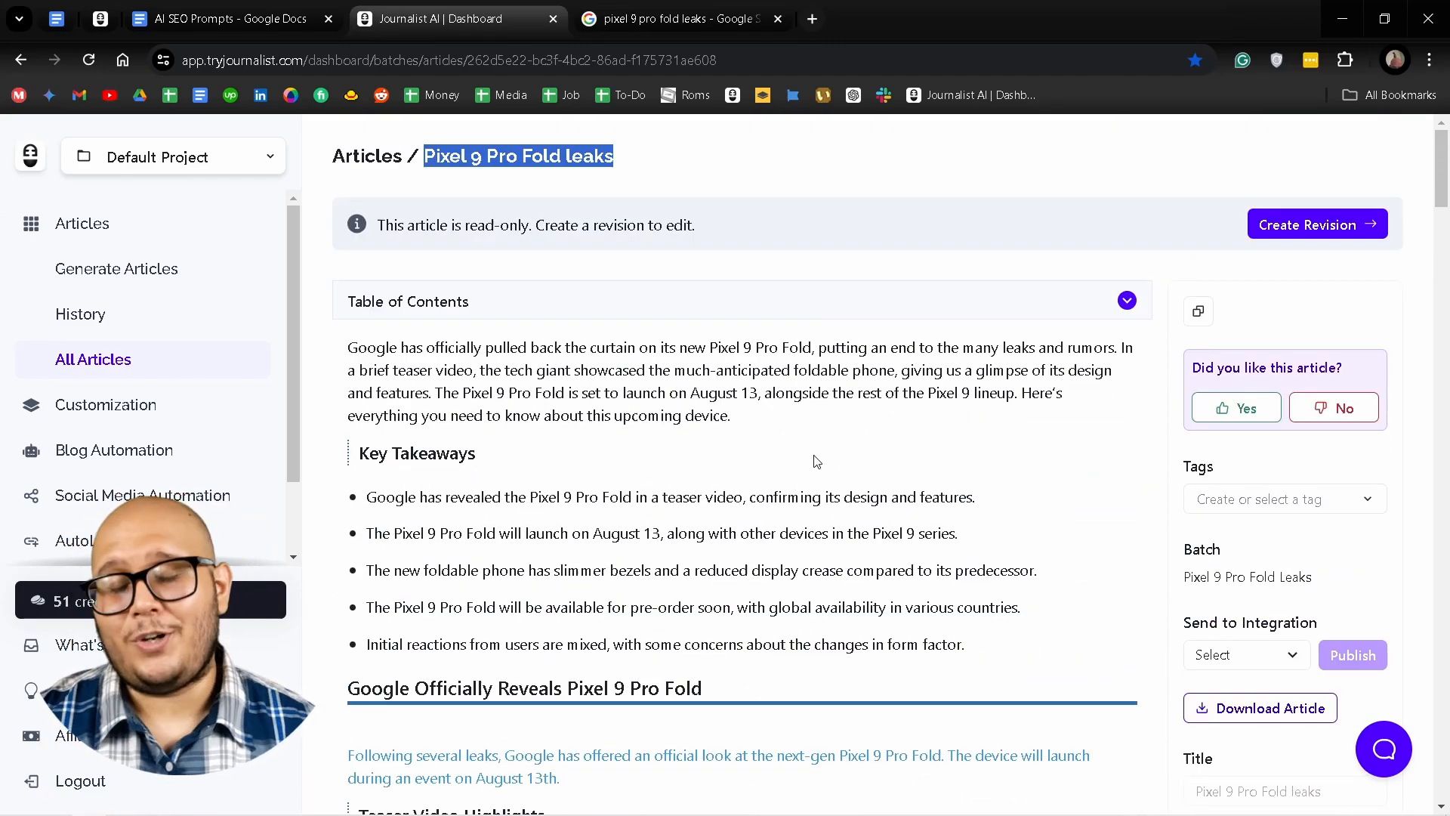
{"action": "scroll", "scroll_direction": "down", "scroll_amount": 3}
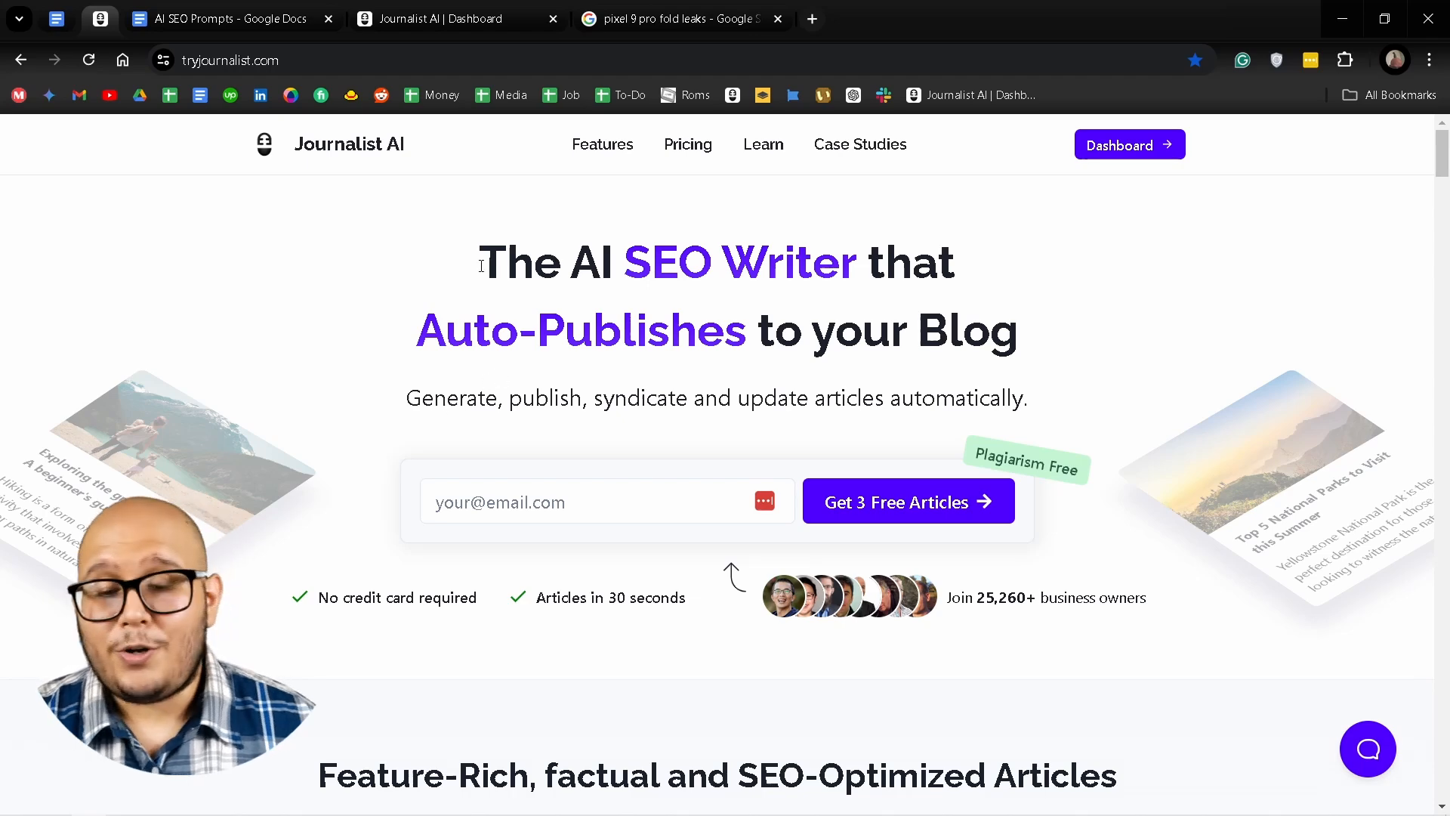
- Show and scroll the tryjournalist.com landing page for the auto-publishing AI SEO writer
{"action": "left_click", "coordinate": [232, 59]}
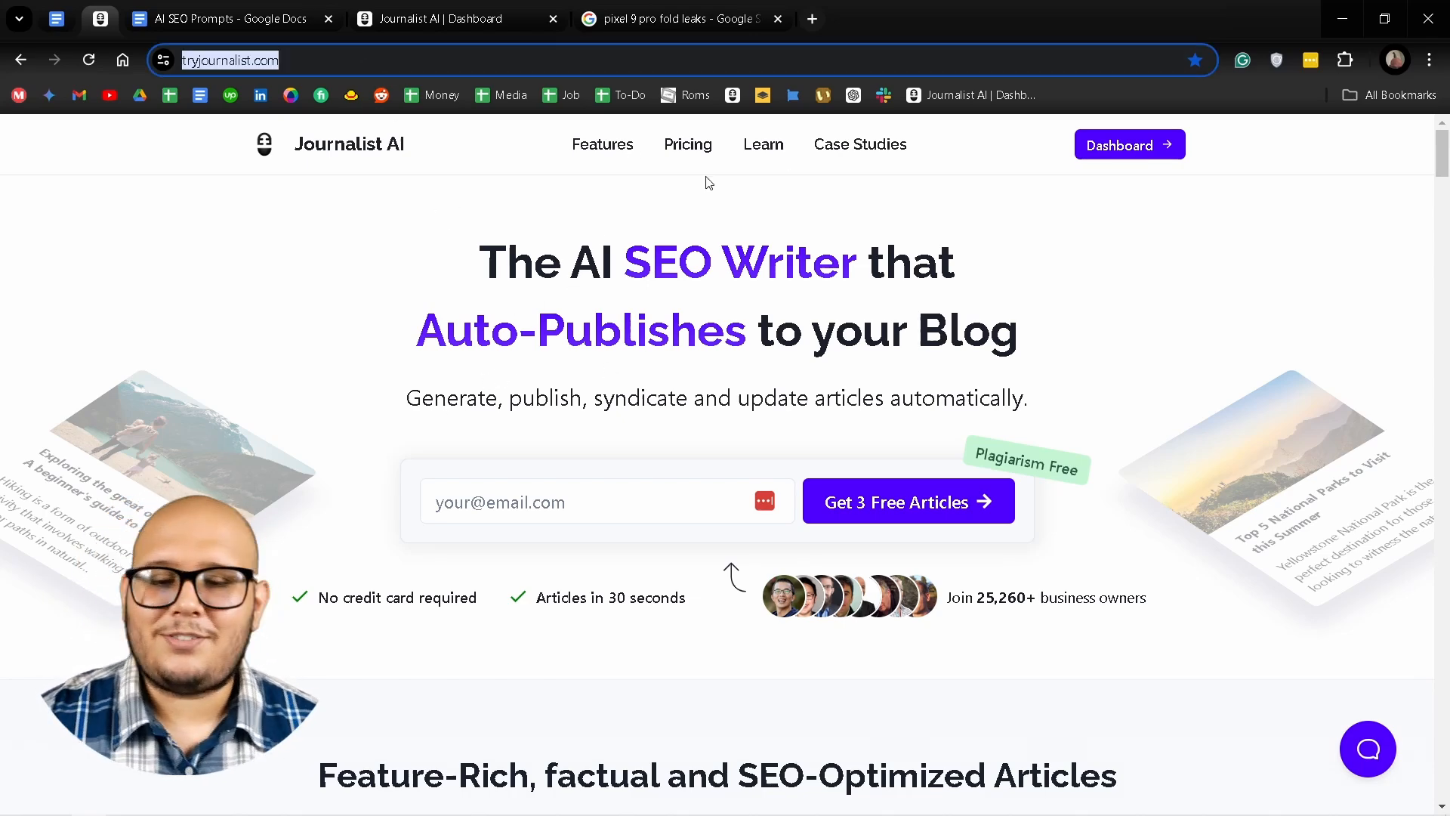
{"action": "scroll", "scroll_direction": "down", "scroll_amount": 3}
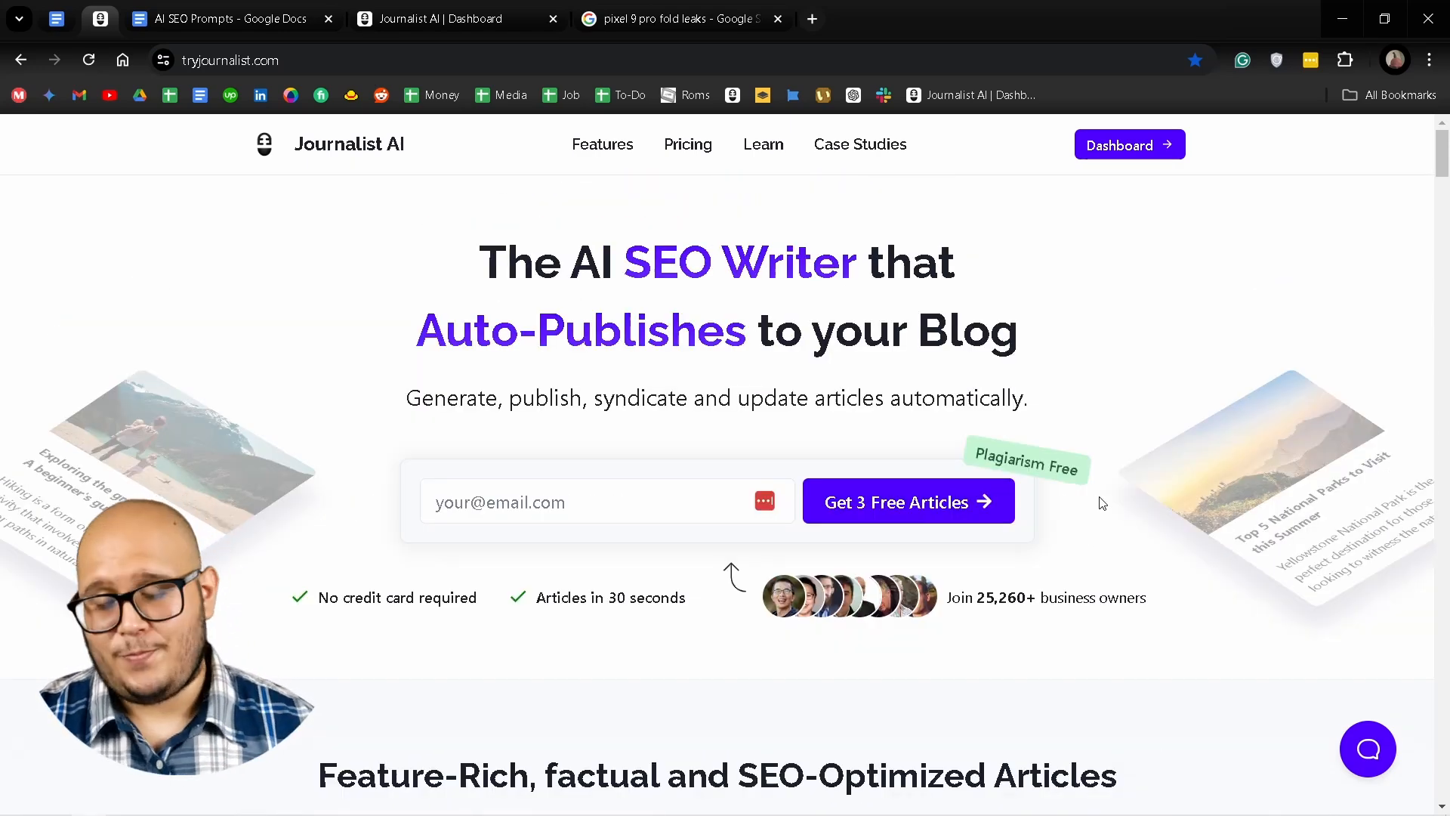
{"action": "mouse_move", "coordinate": [1109, 498]}
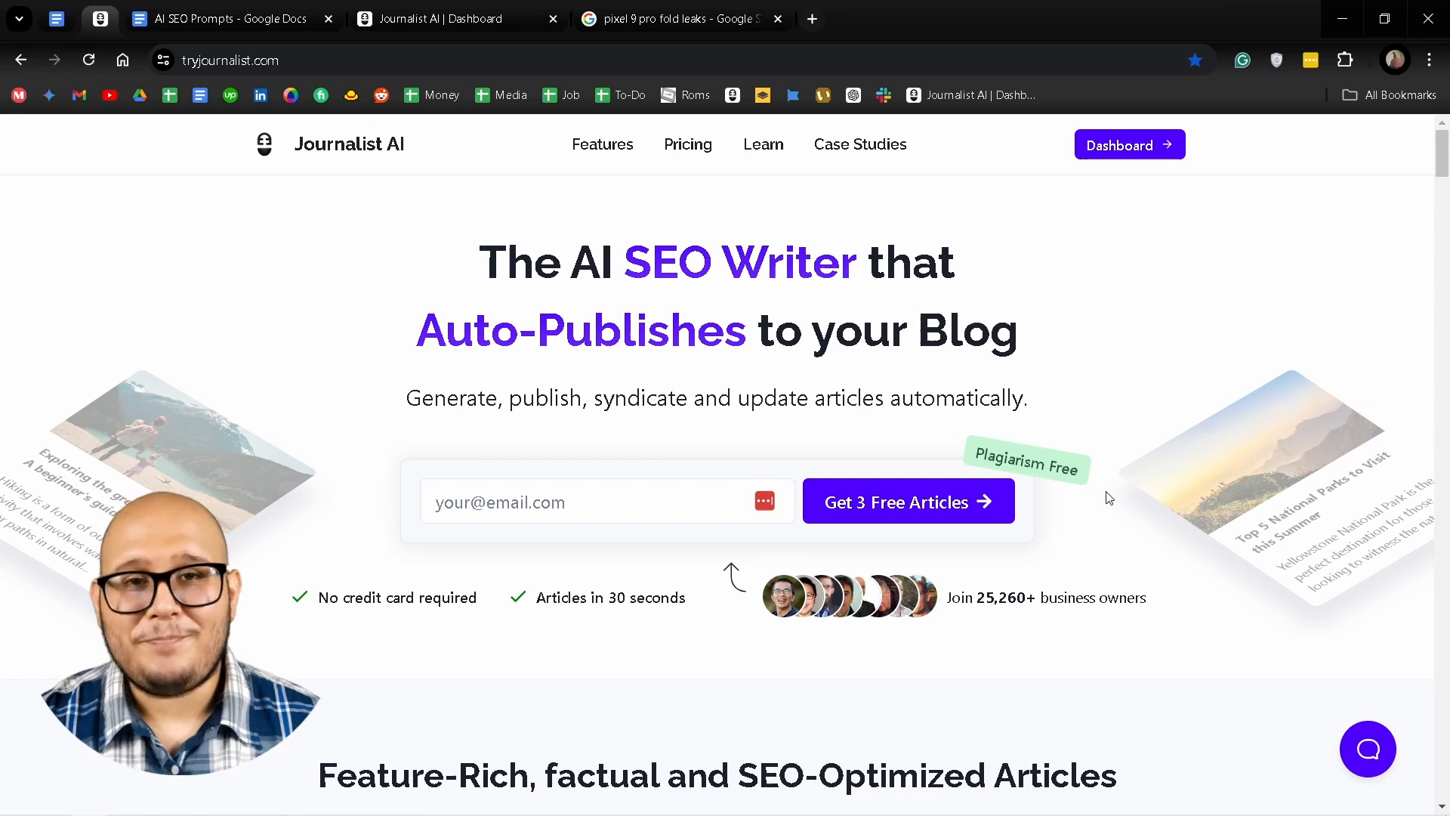